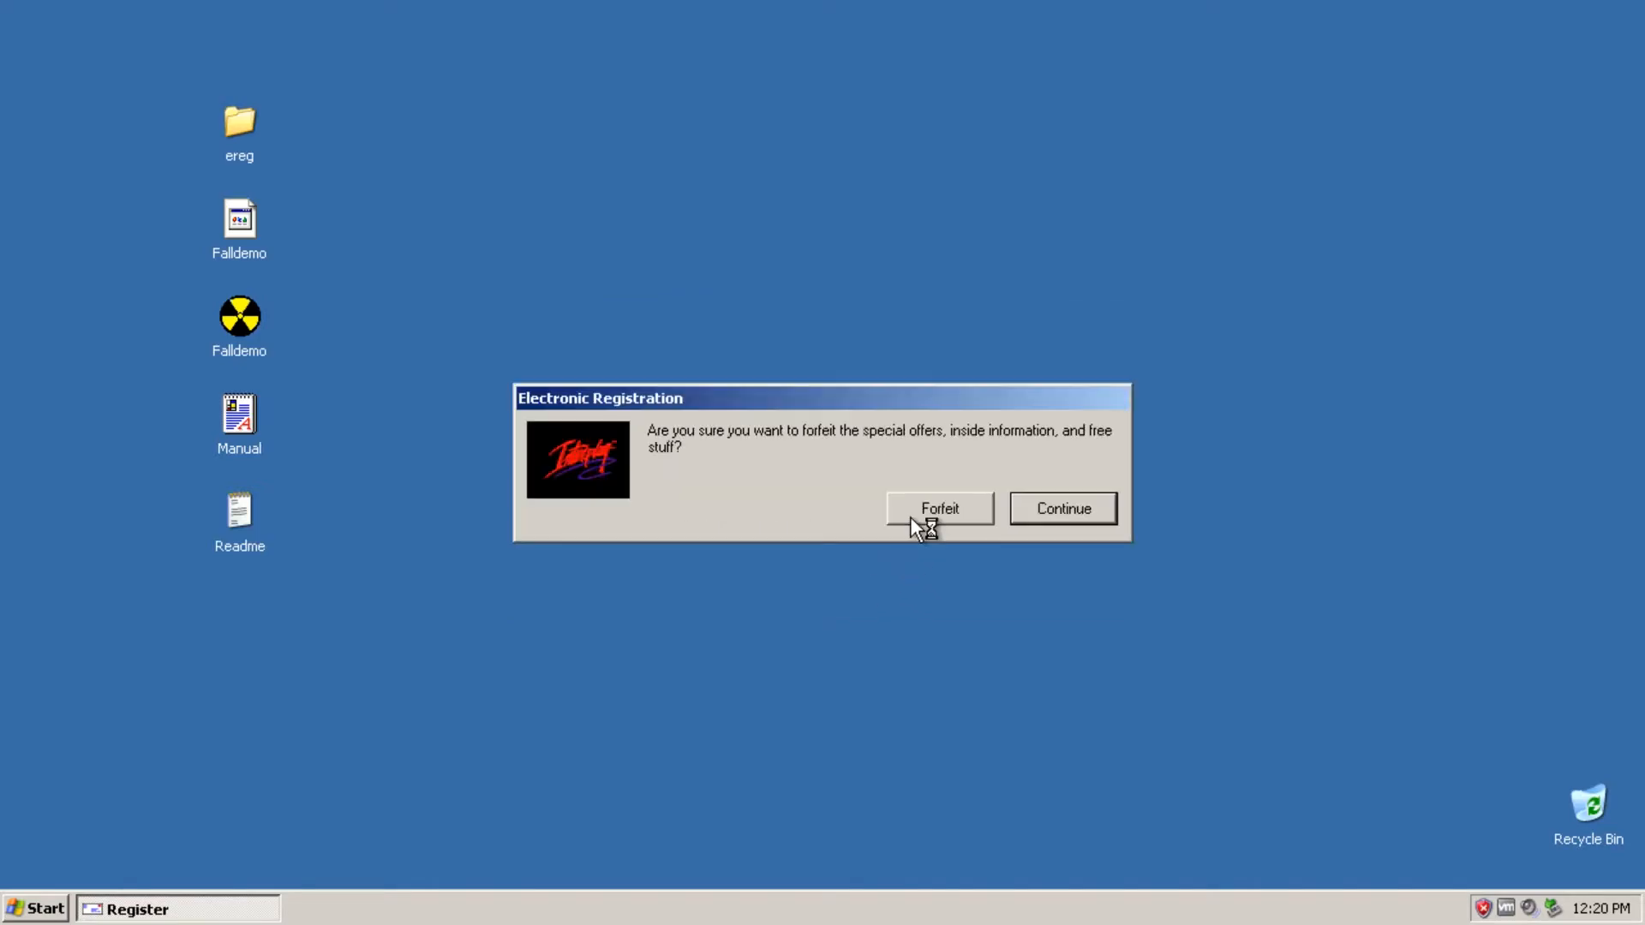
Step: Forfeit the registration offer and dismiss the privileged instruction error
click(938, 508)
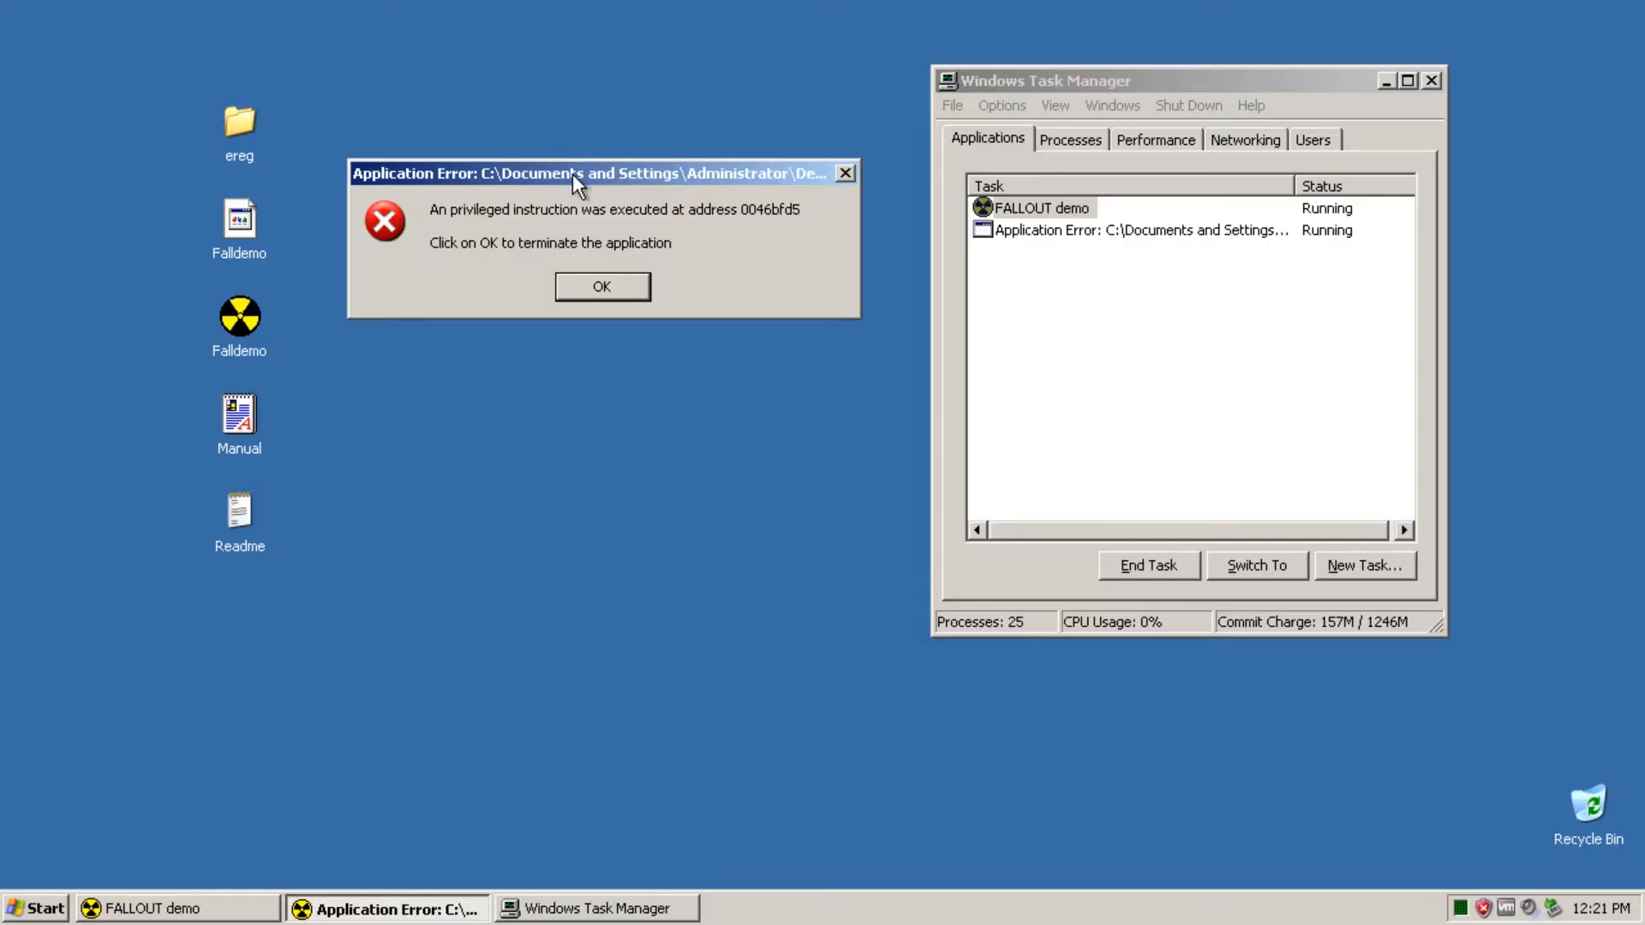
mouse_move(407, 185)
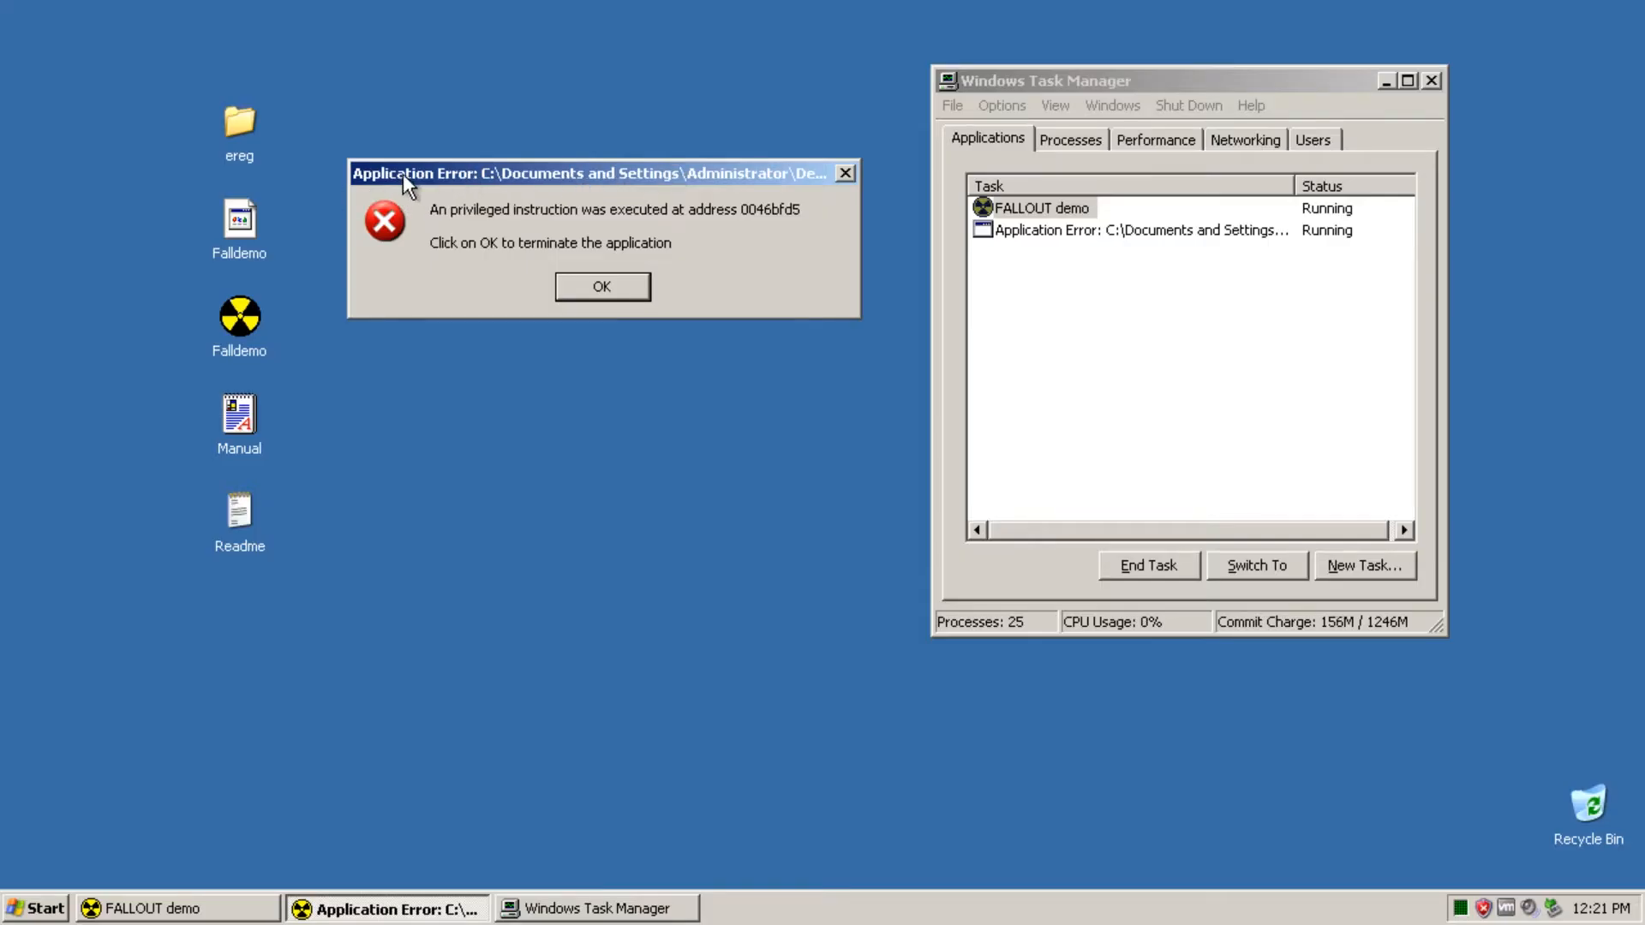
mouse_move(435, 233)
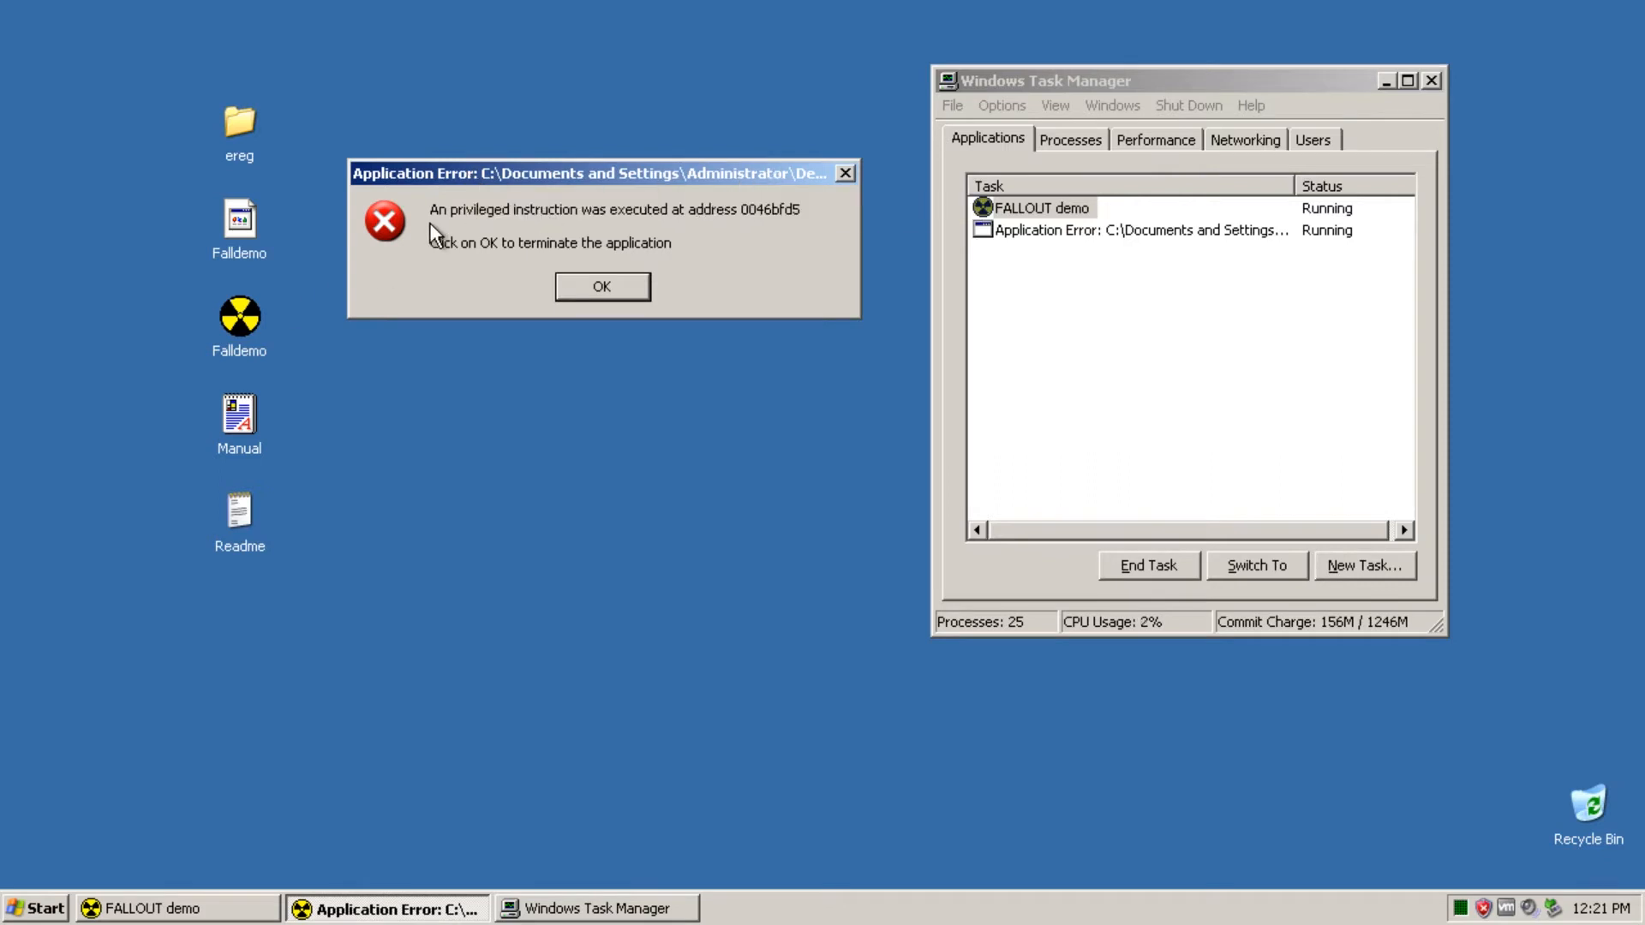
mouse_move(705, 228)
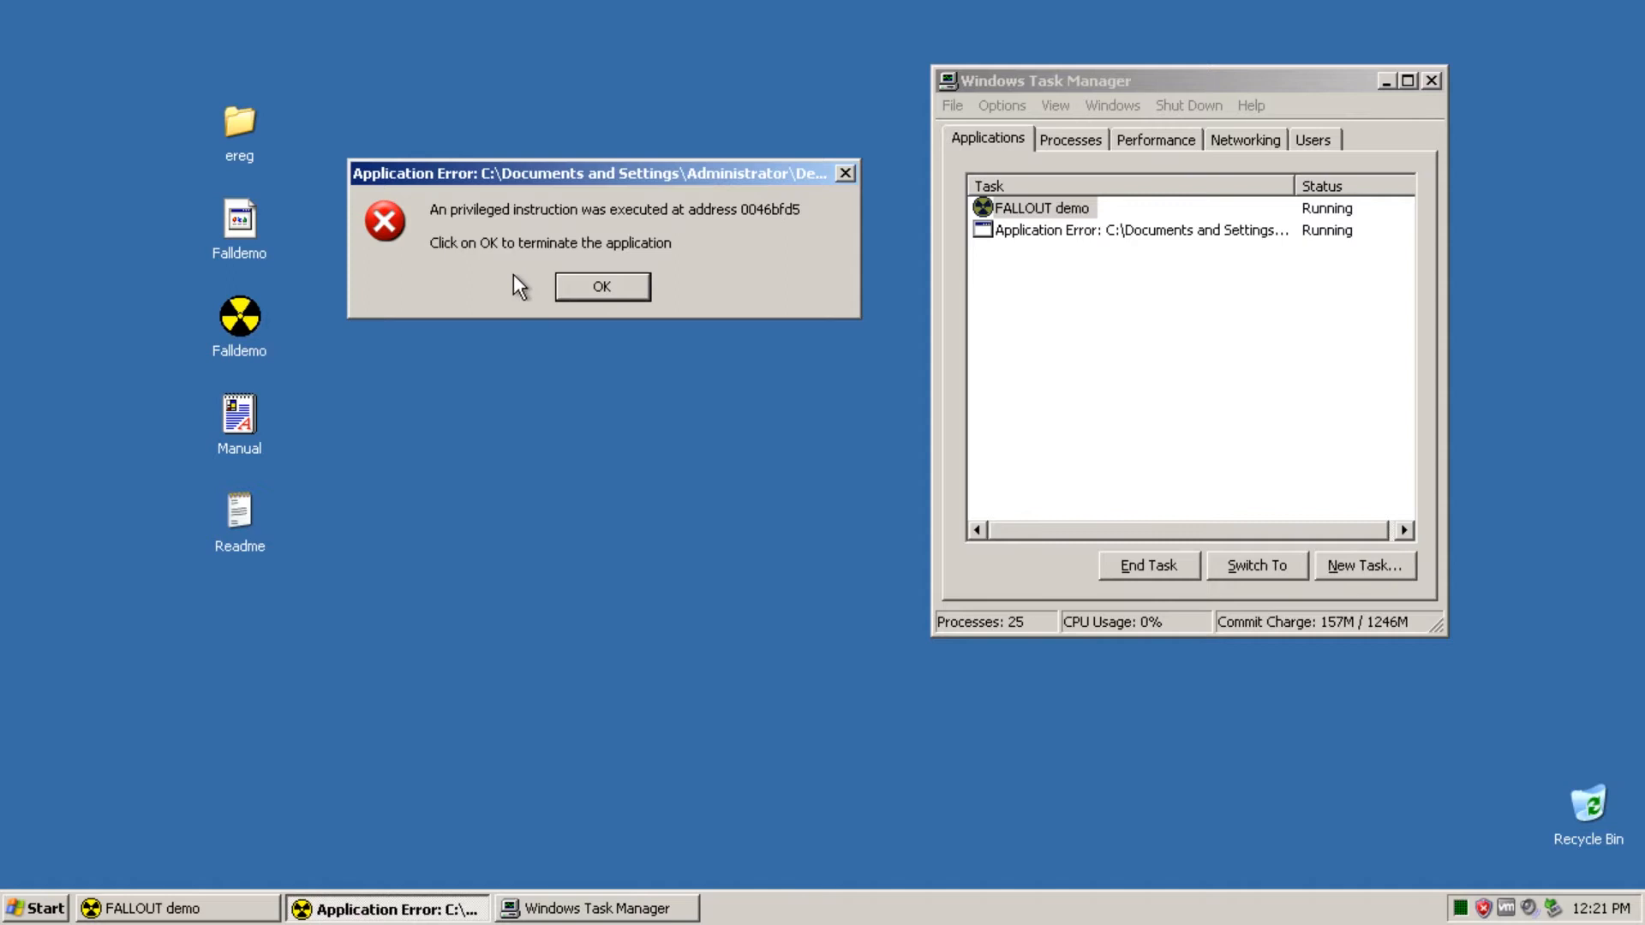
click(602, 286)
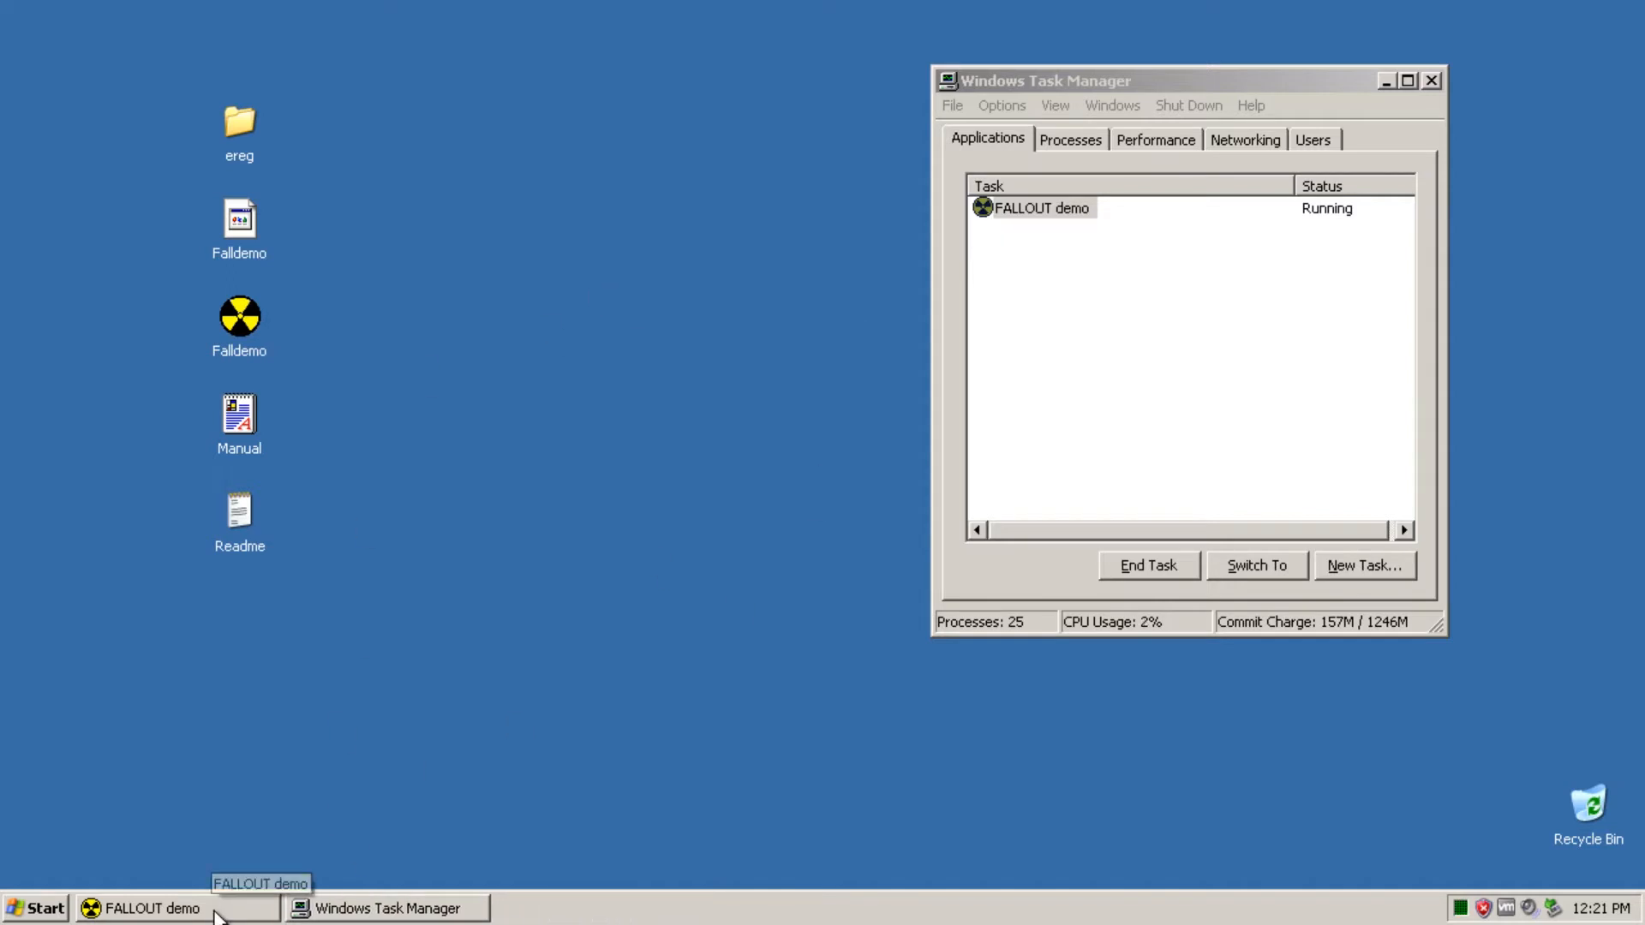
Step: End the unresponsive FALLOUT demo task from Task Manager, forcing it to close
right_click(146, 908)
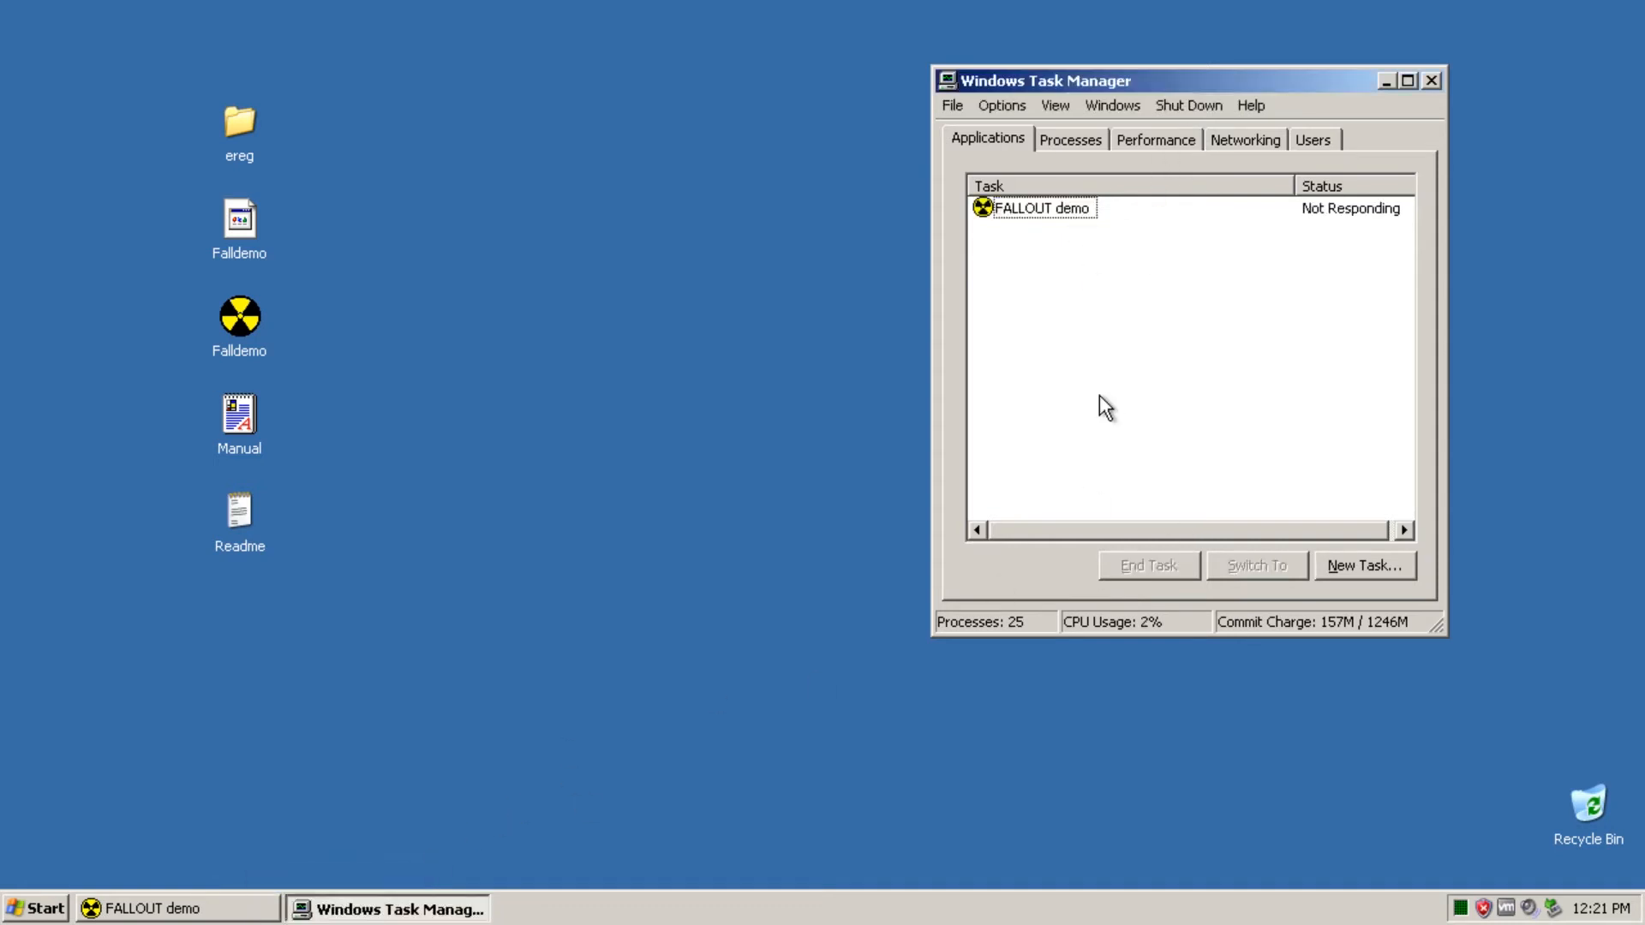
click(1038, 207)
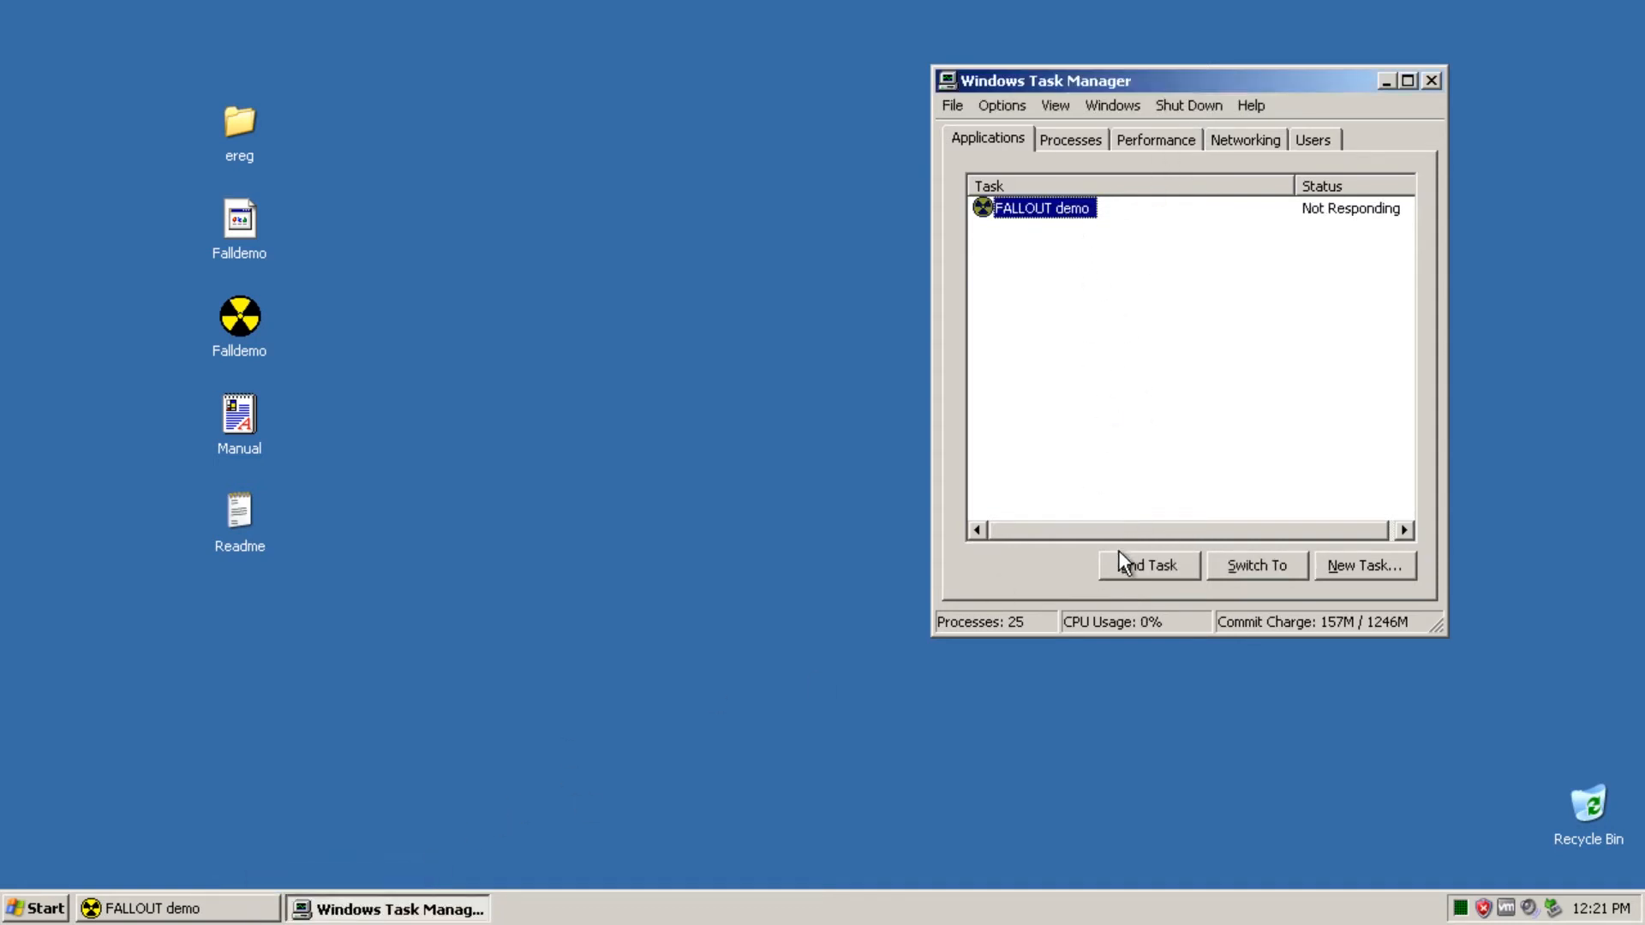
click(1145, 565)
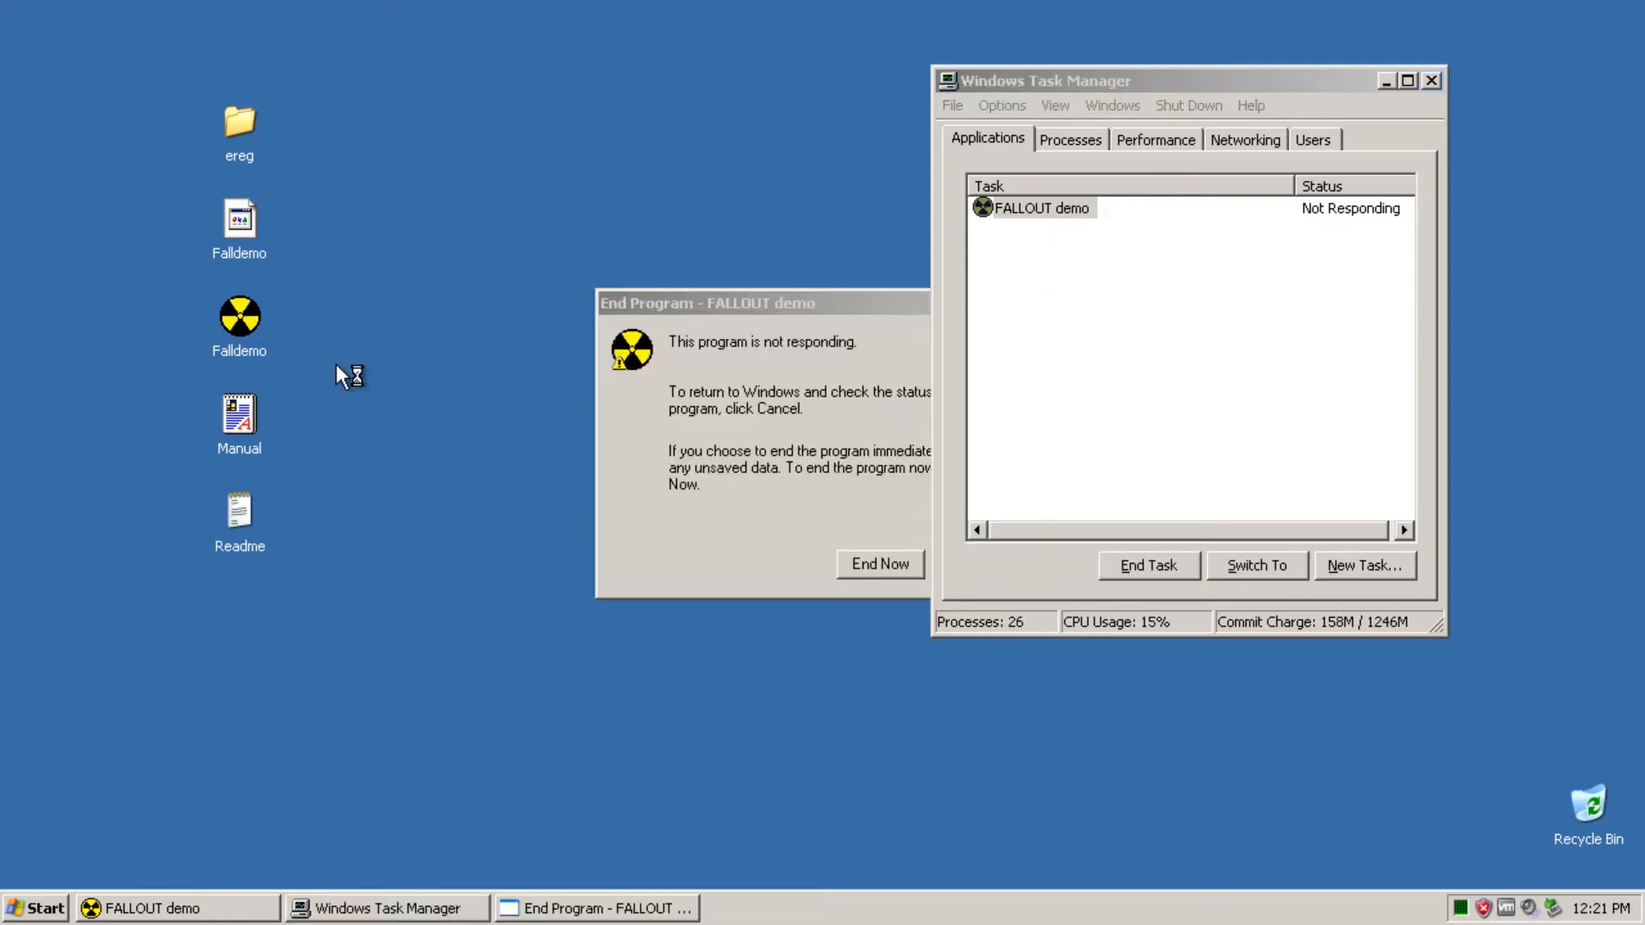
click(879, 563)
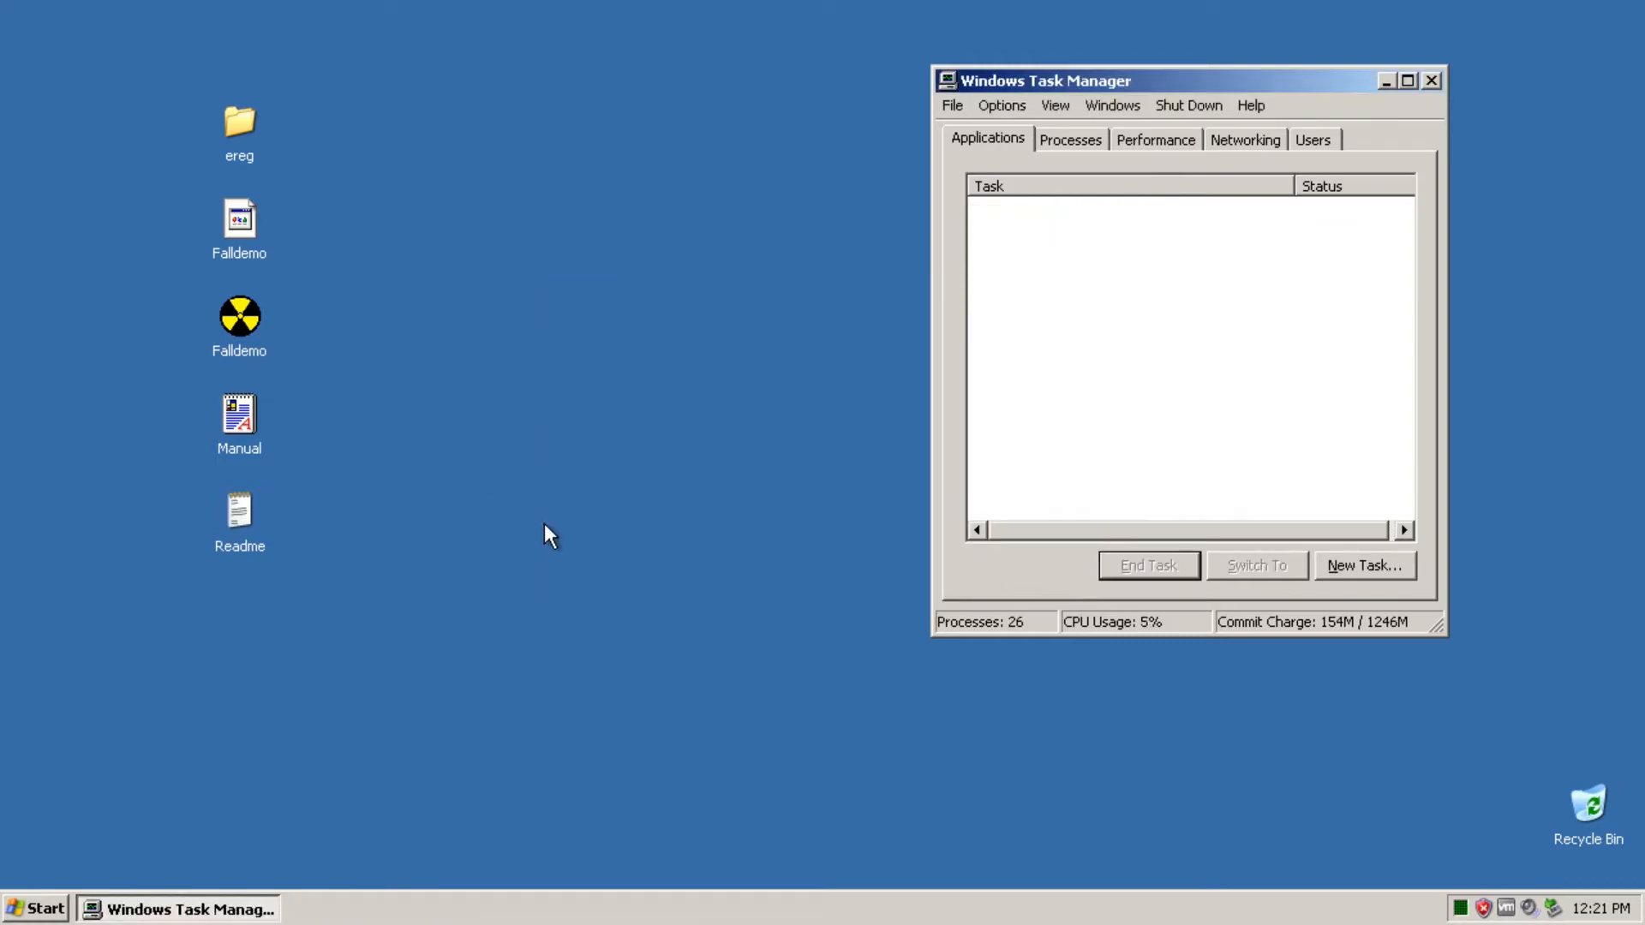
Step: Enable Windows 95 compatibility mode in Falldemo's Properties and save
right_click(239, 317)
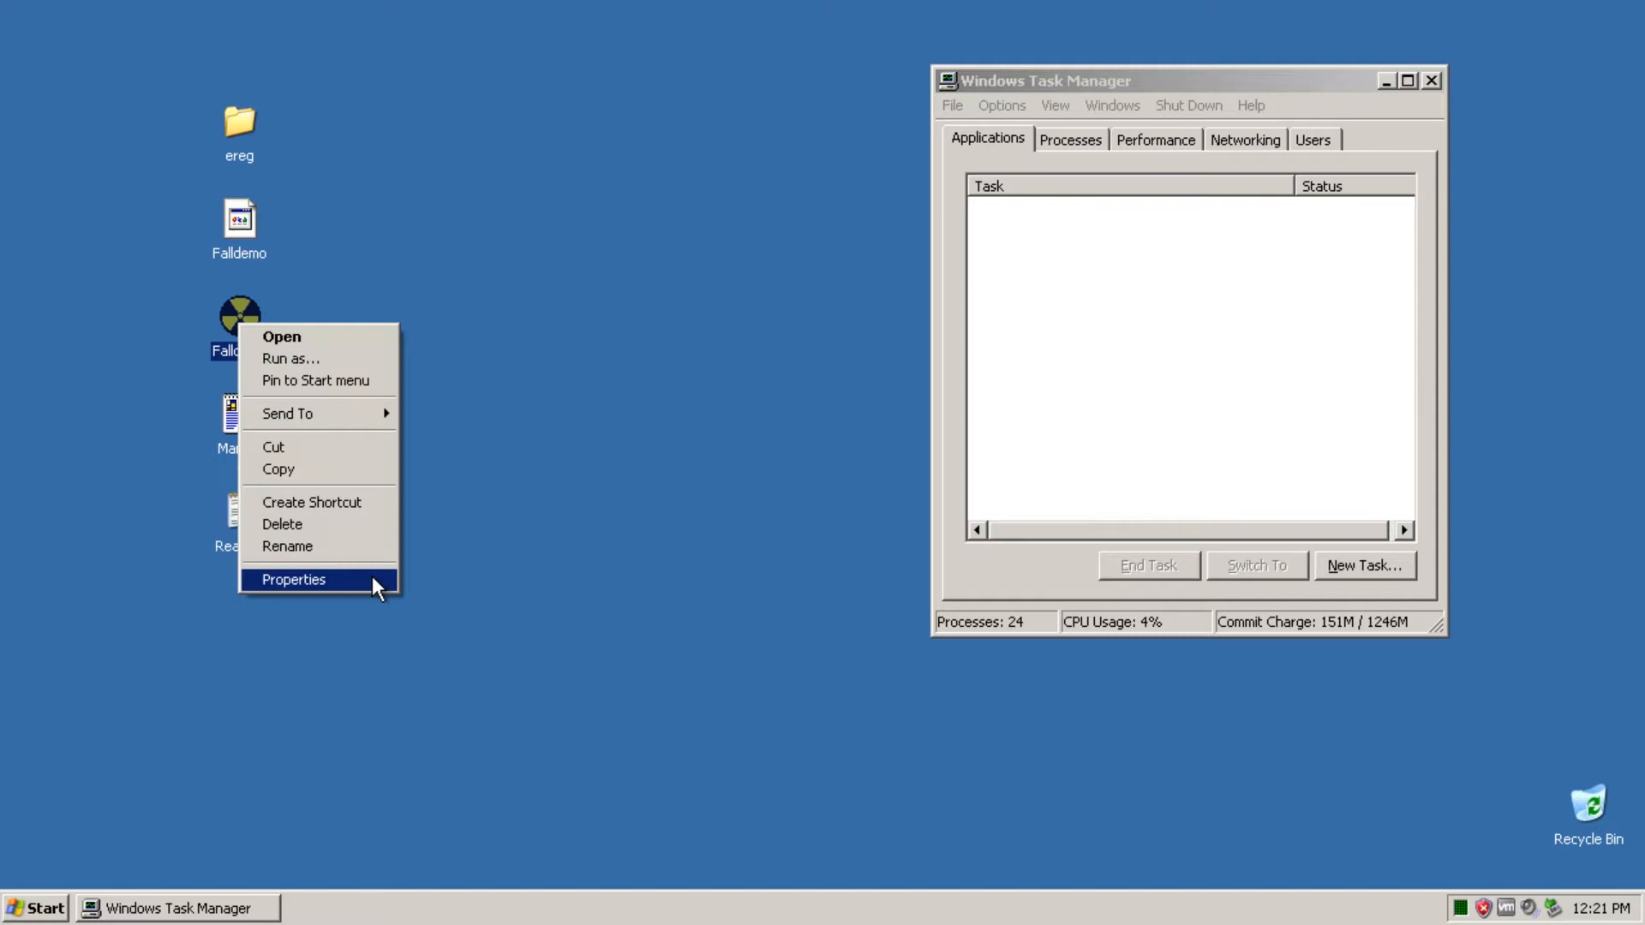
click(293, 579)
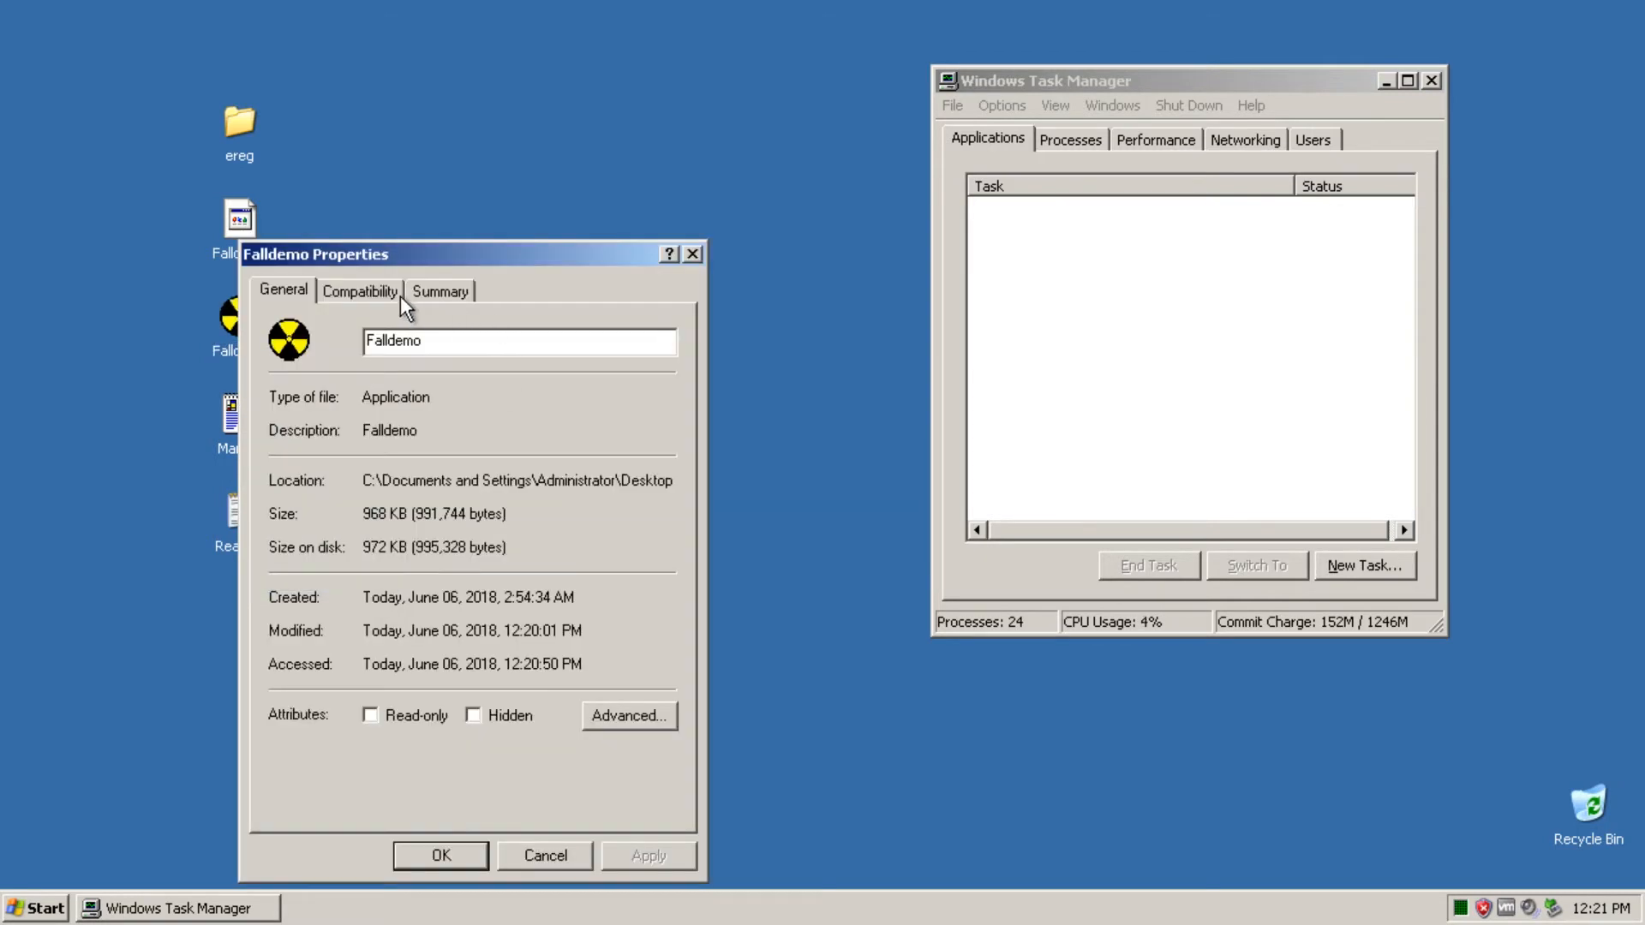
mouse_move(379, 304)
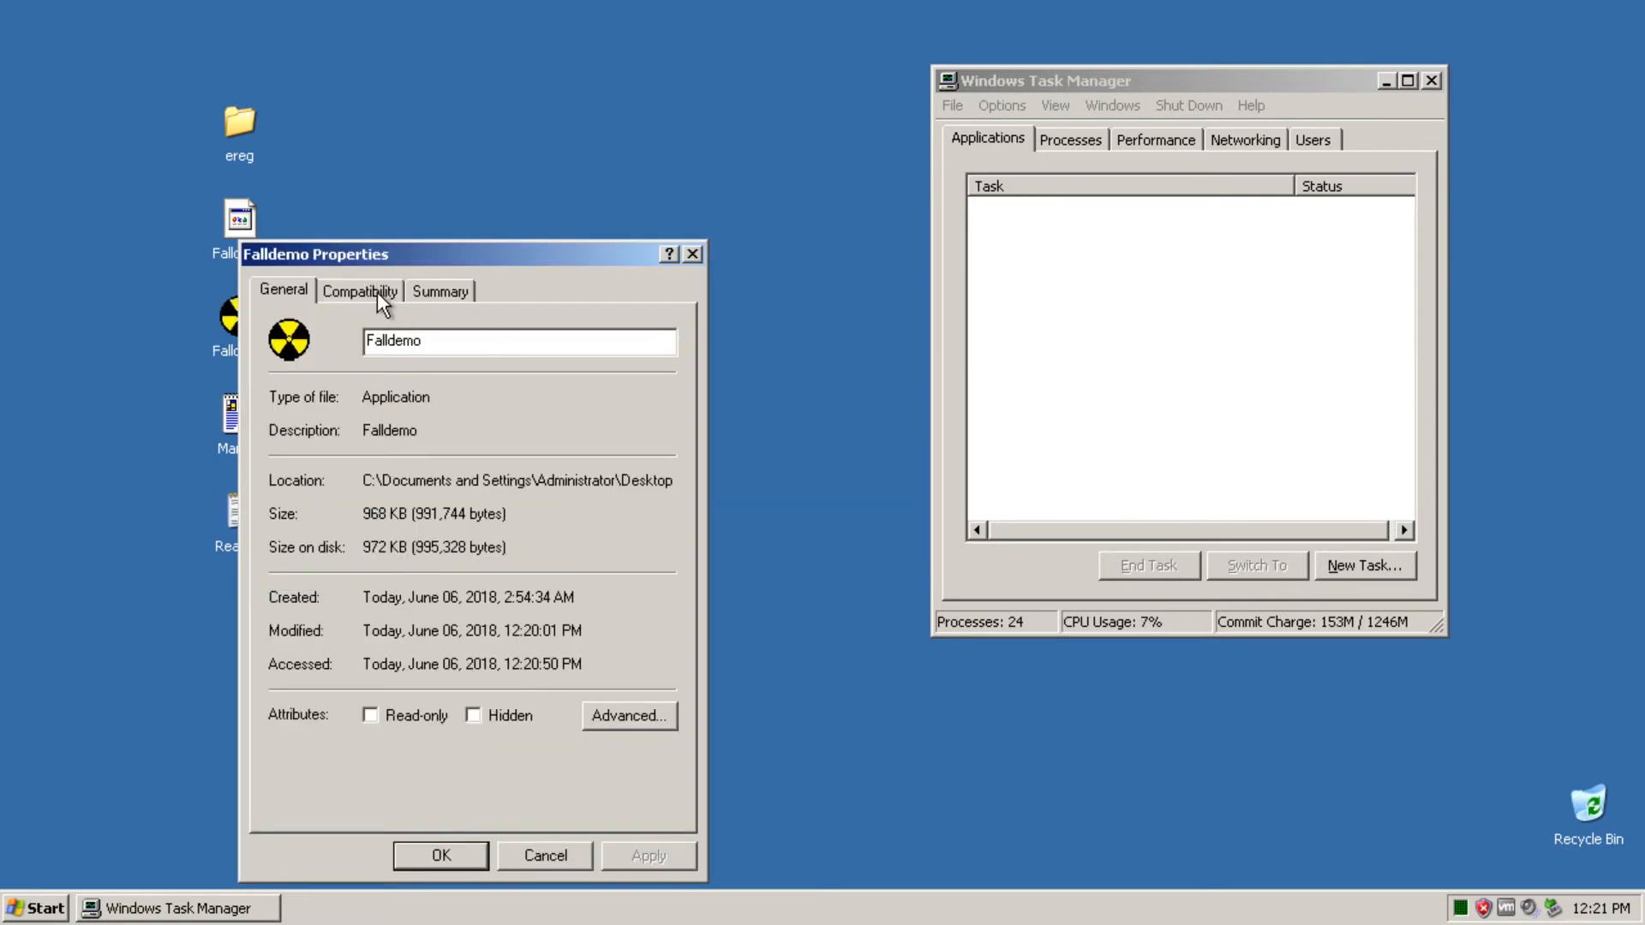
click(359, 290)
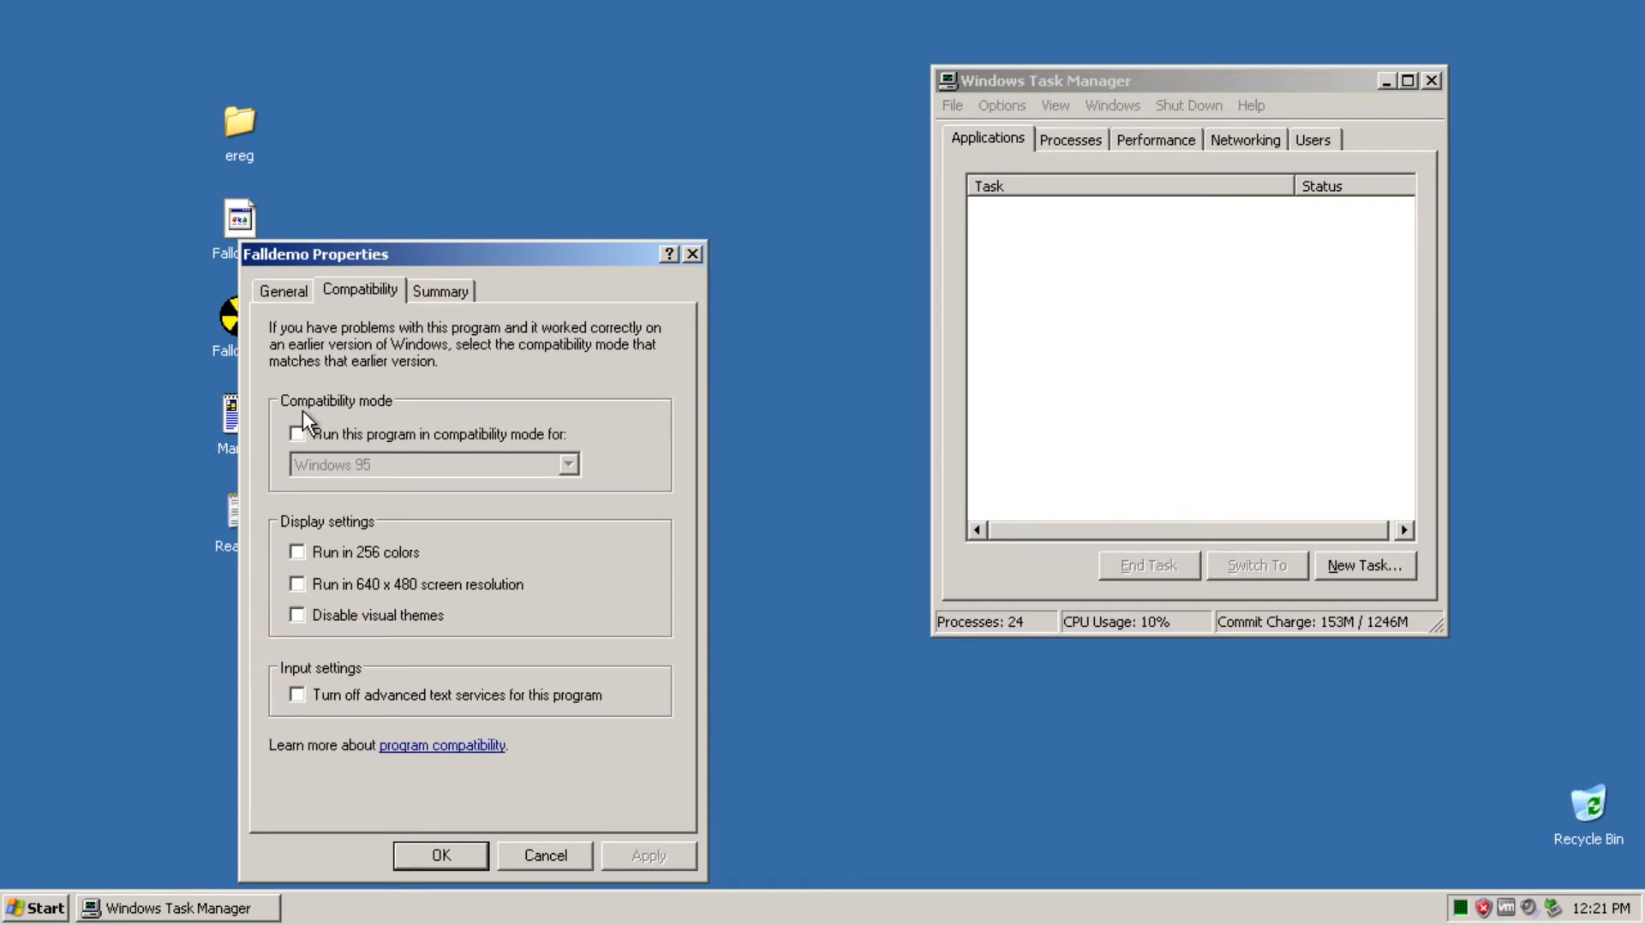
mouse_move(514, 443)
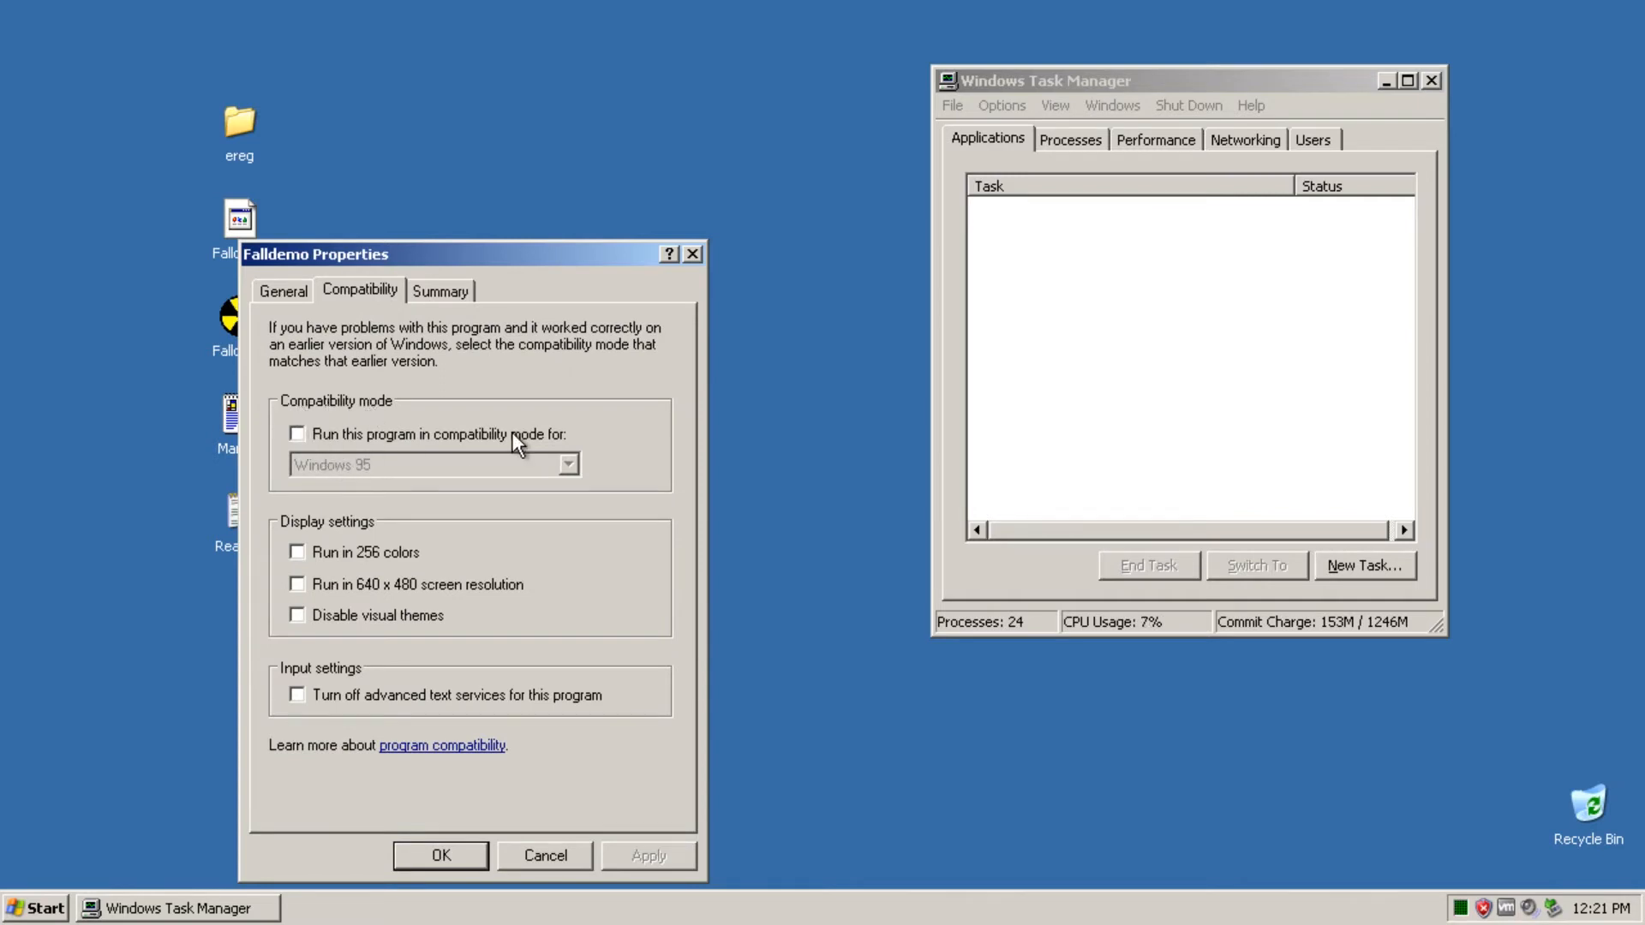
click(298, 433)
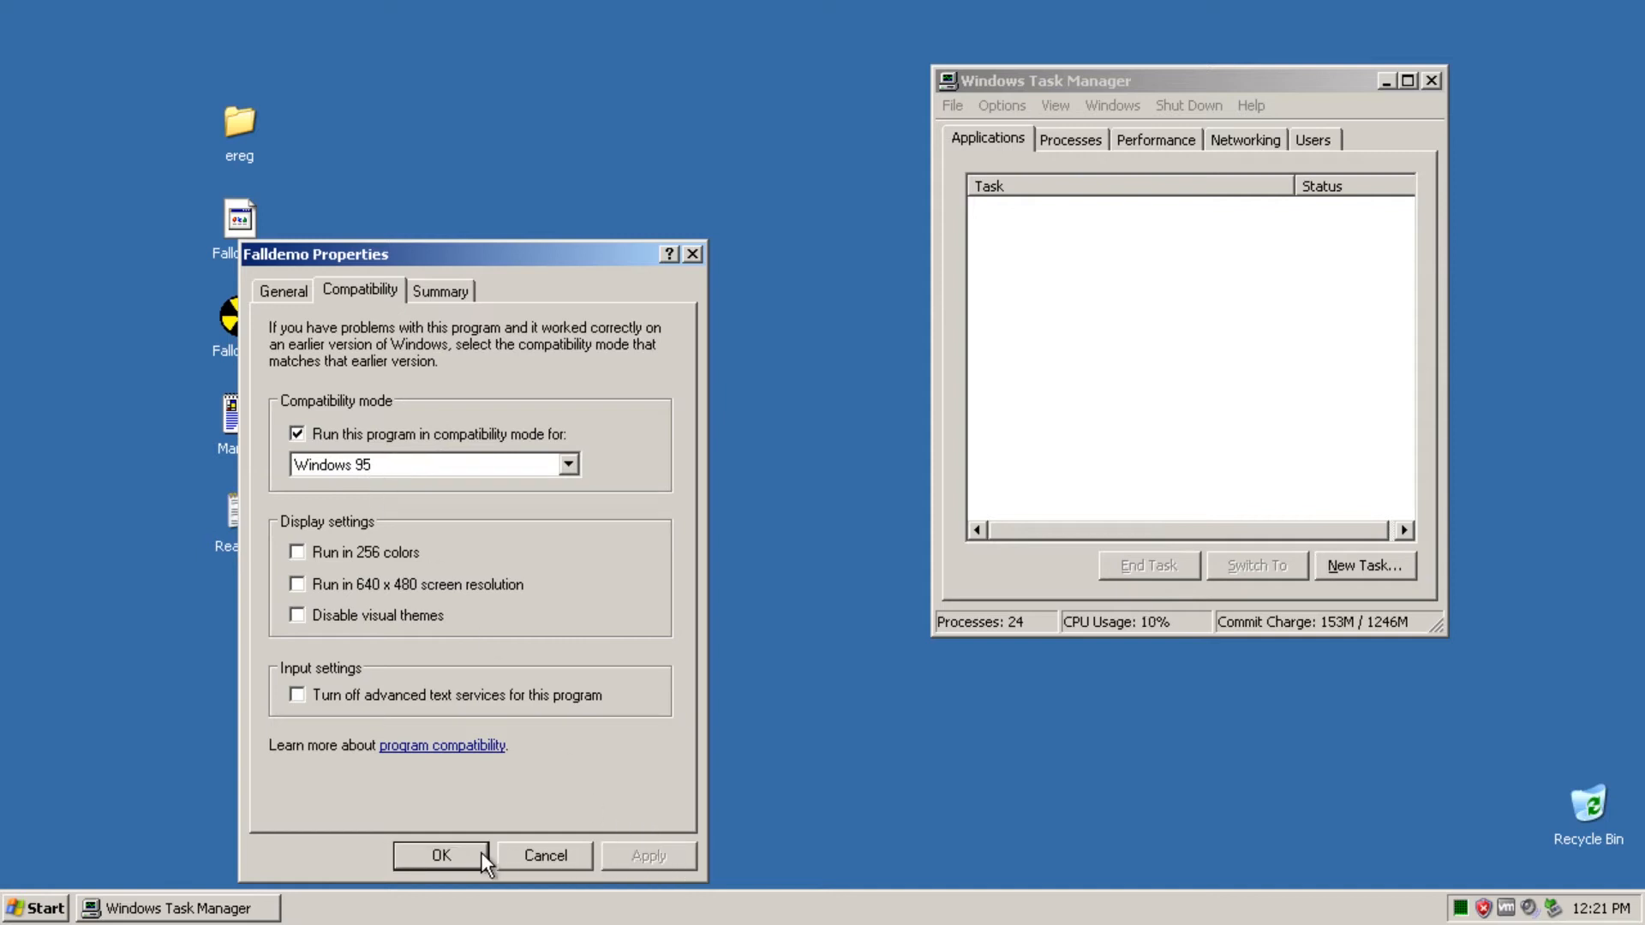
click(439, 855)
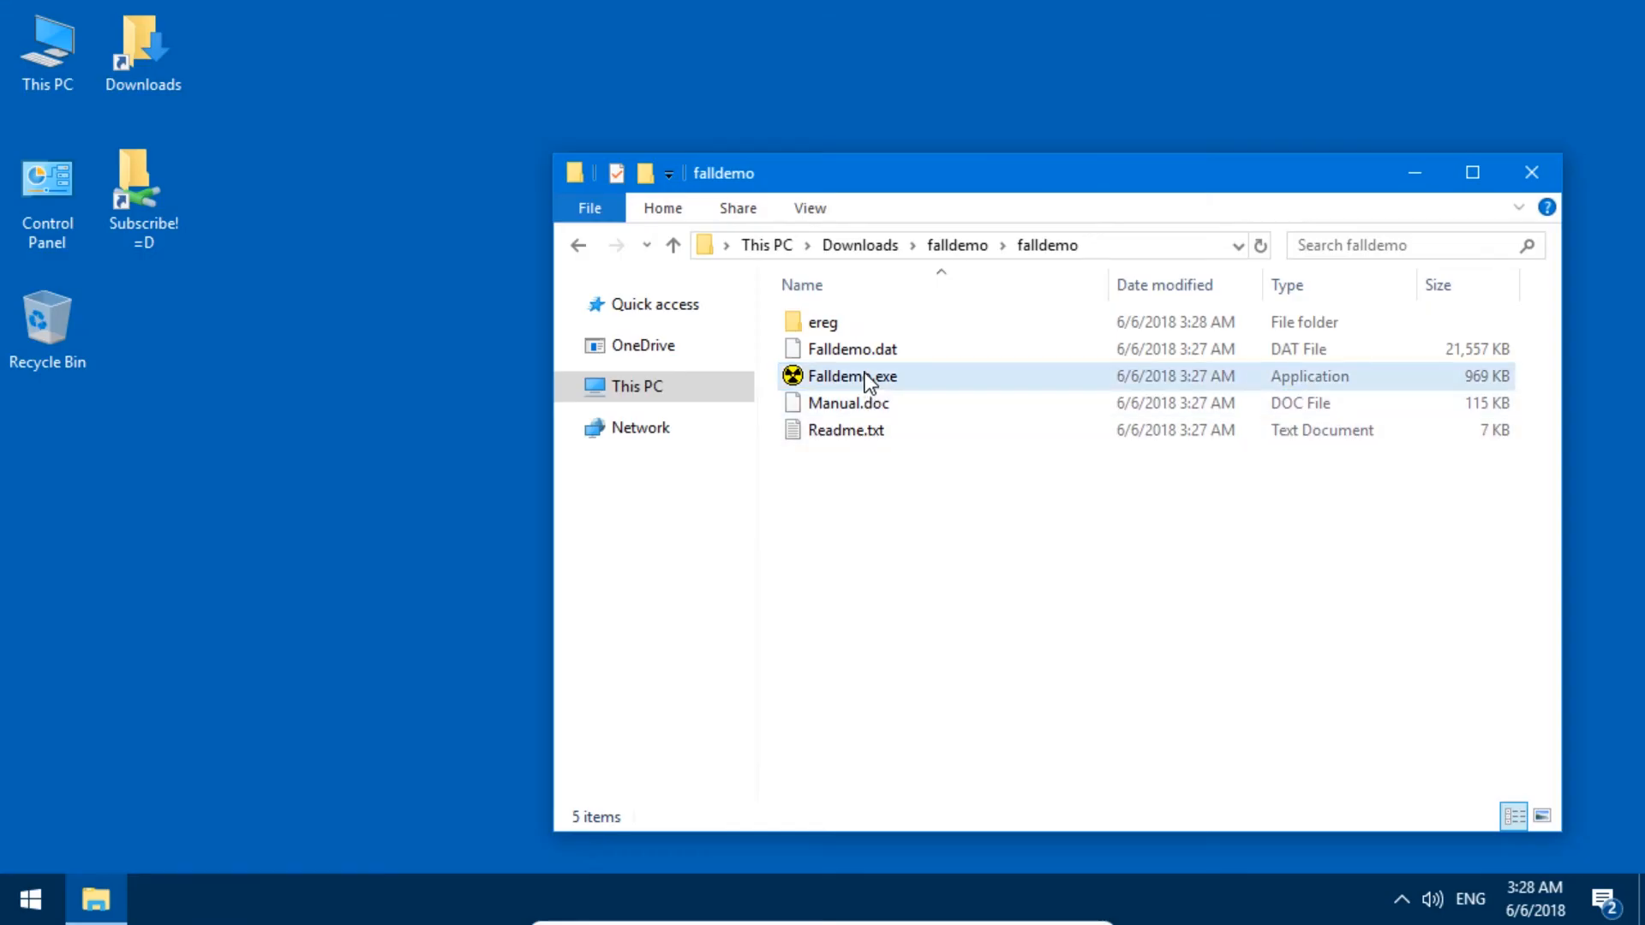
double_click(852, 375)
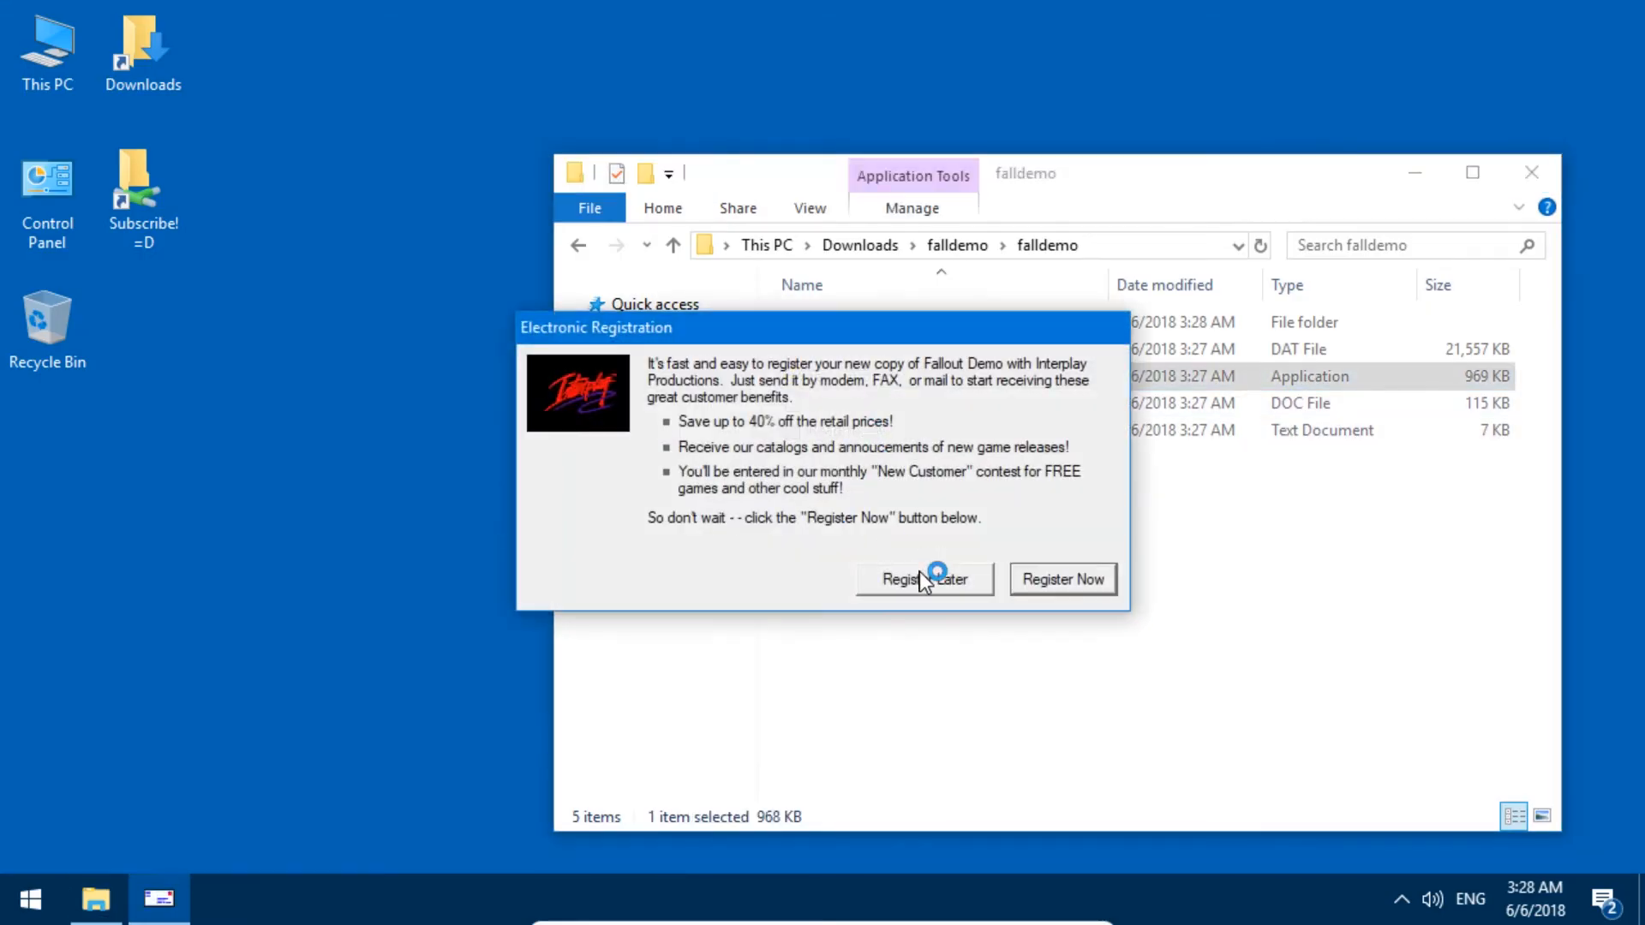
click(922, 579)
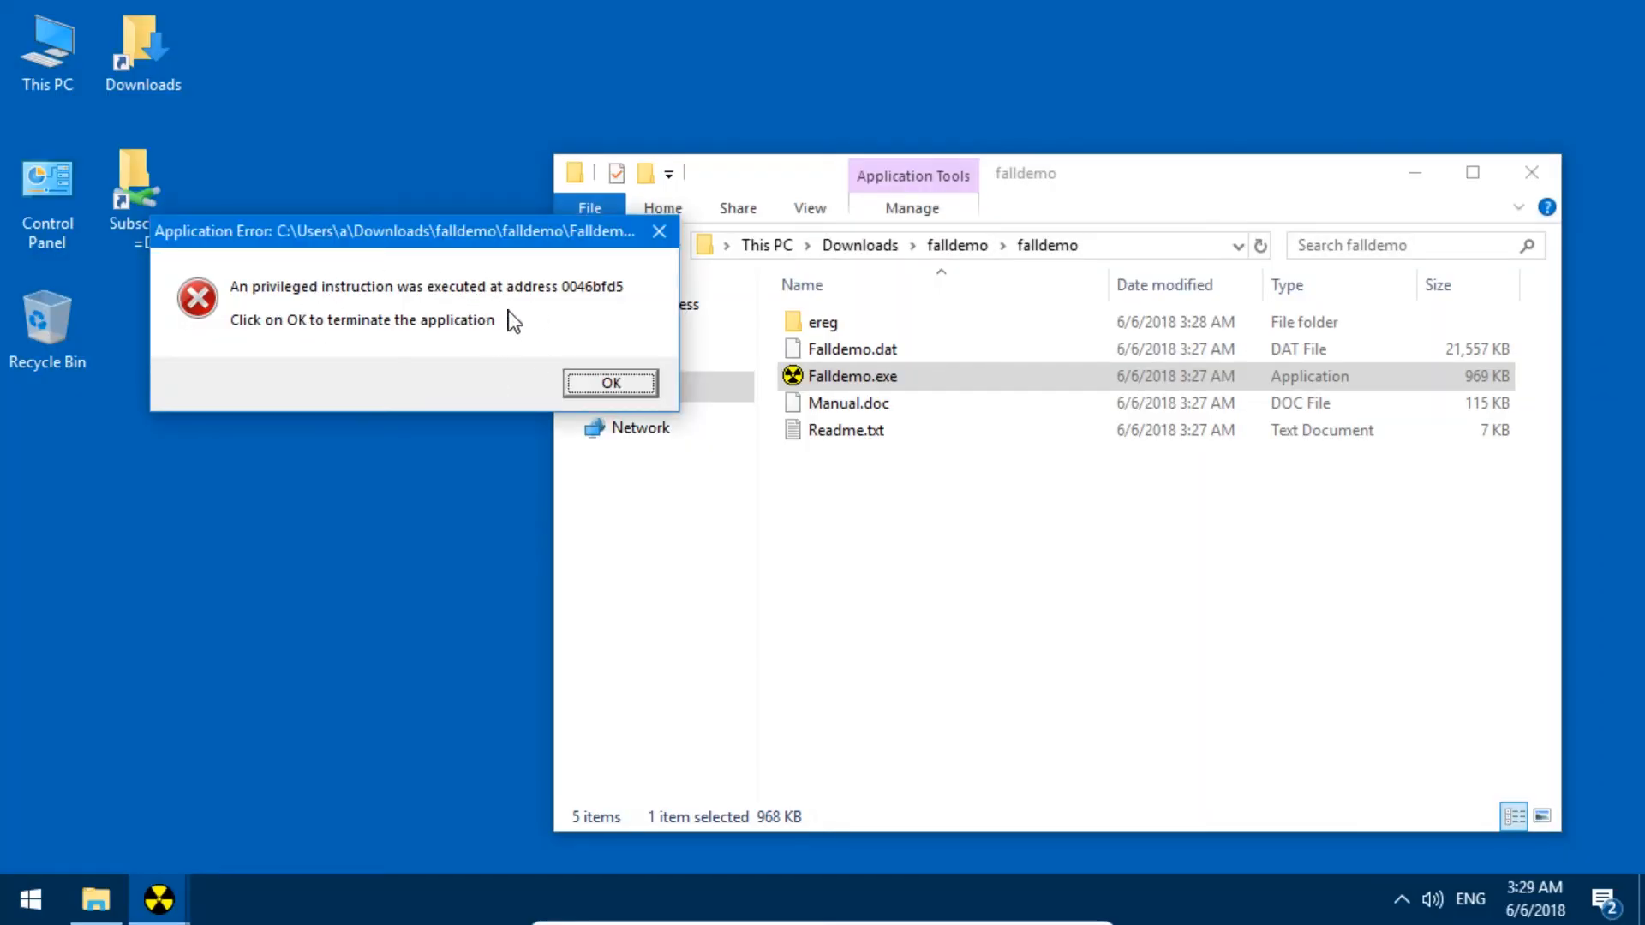
click(609, 382)
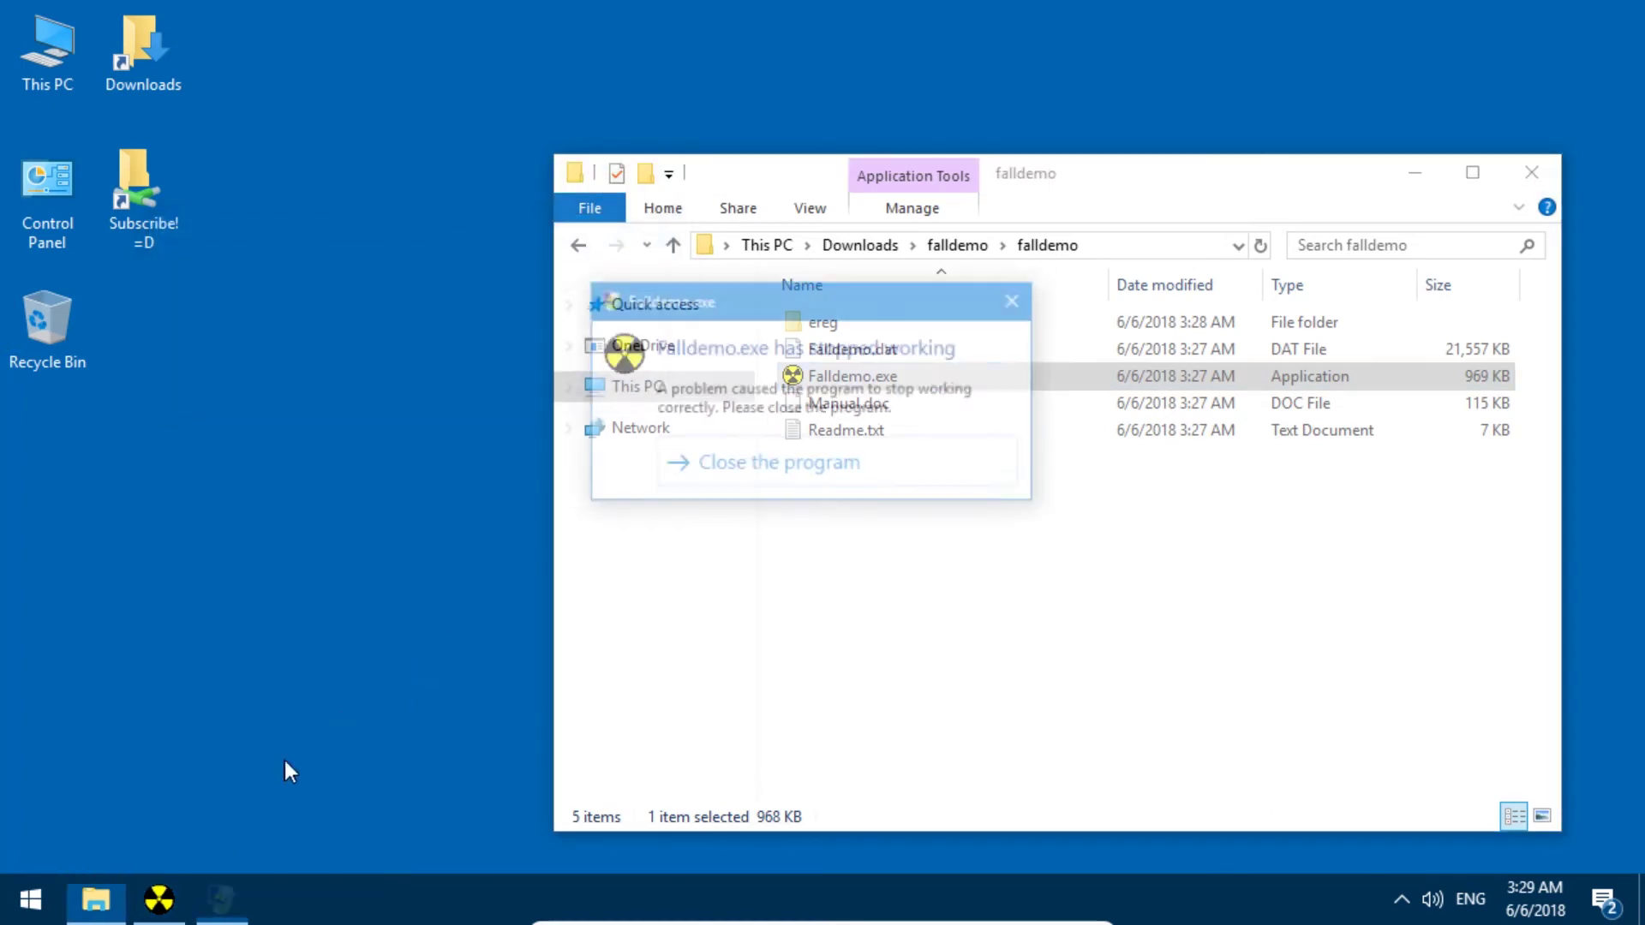
click(777, 462)
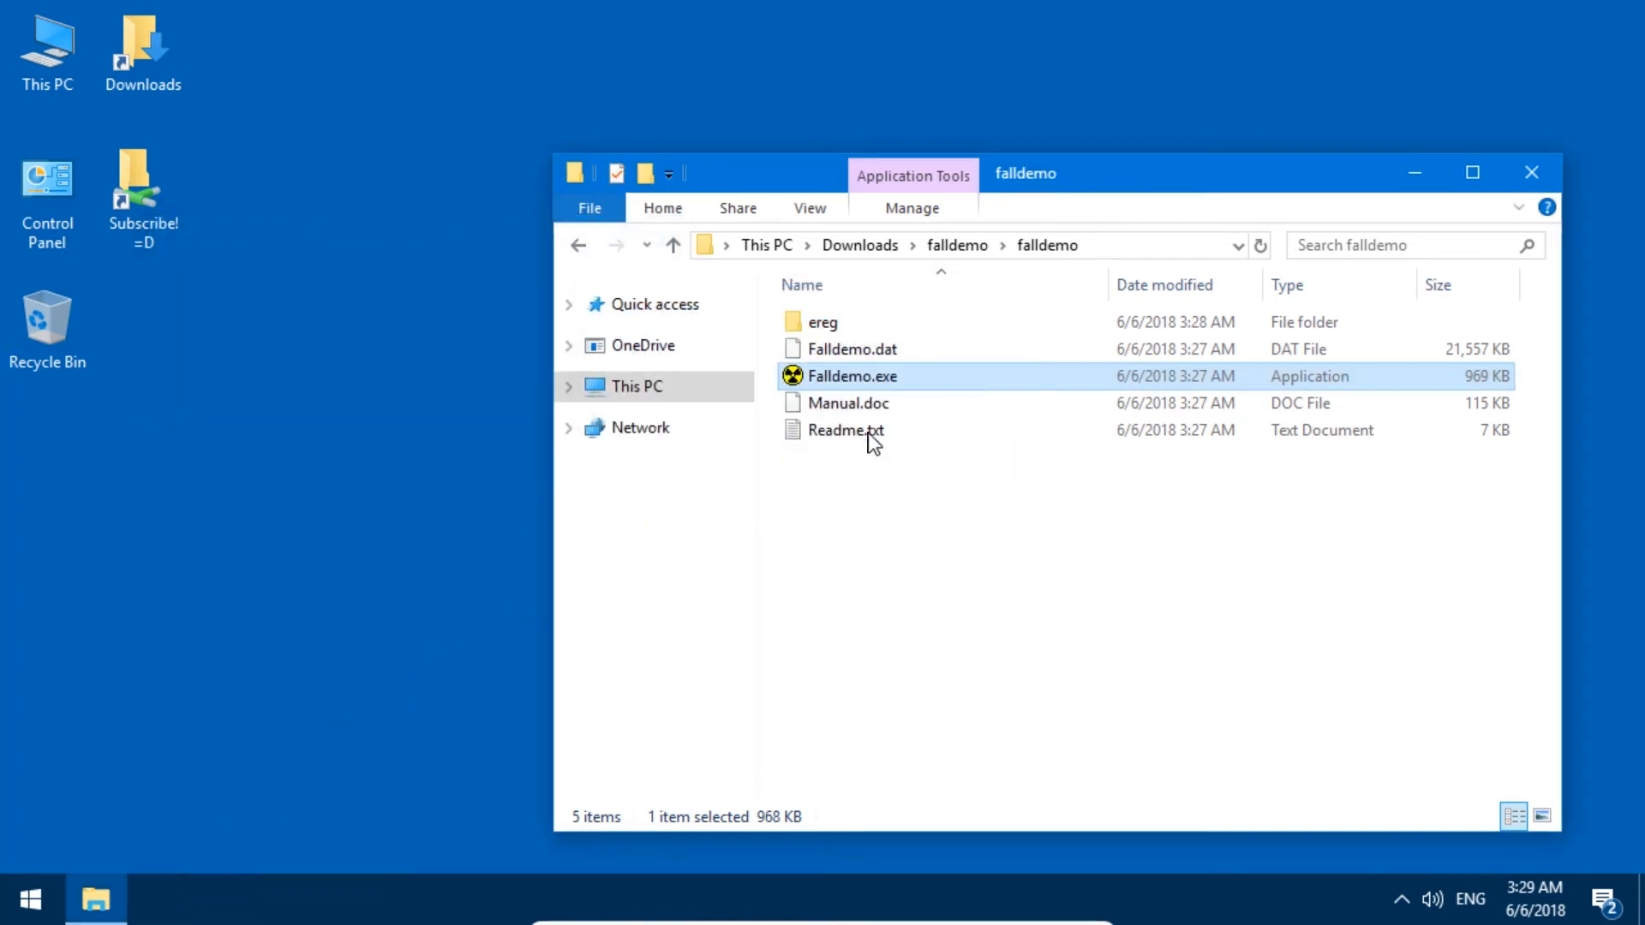
Step: Tick compatibility mode for Falldemo.exe, choose Windows 95, and apply with OK
right_click(852, 375)
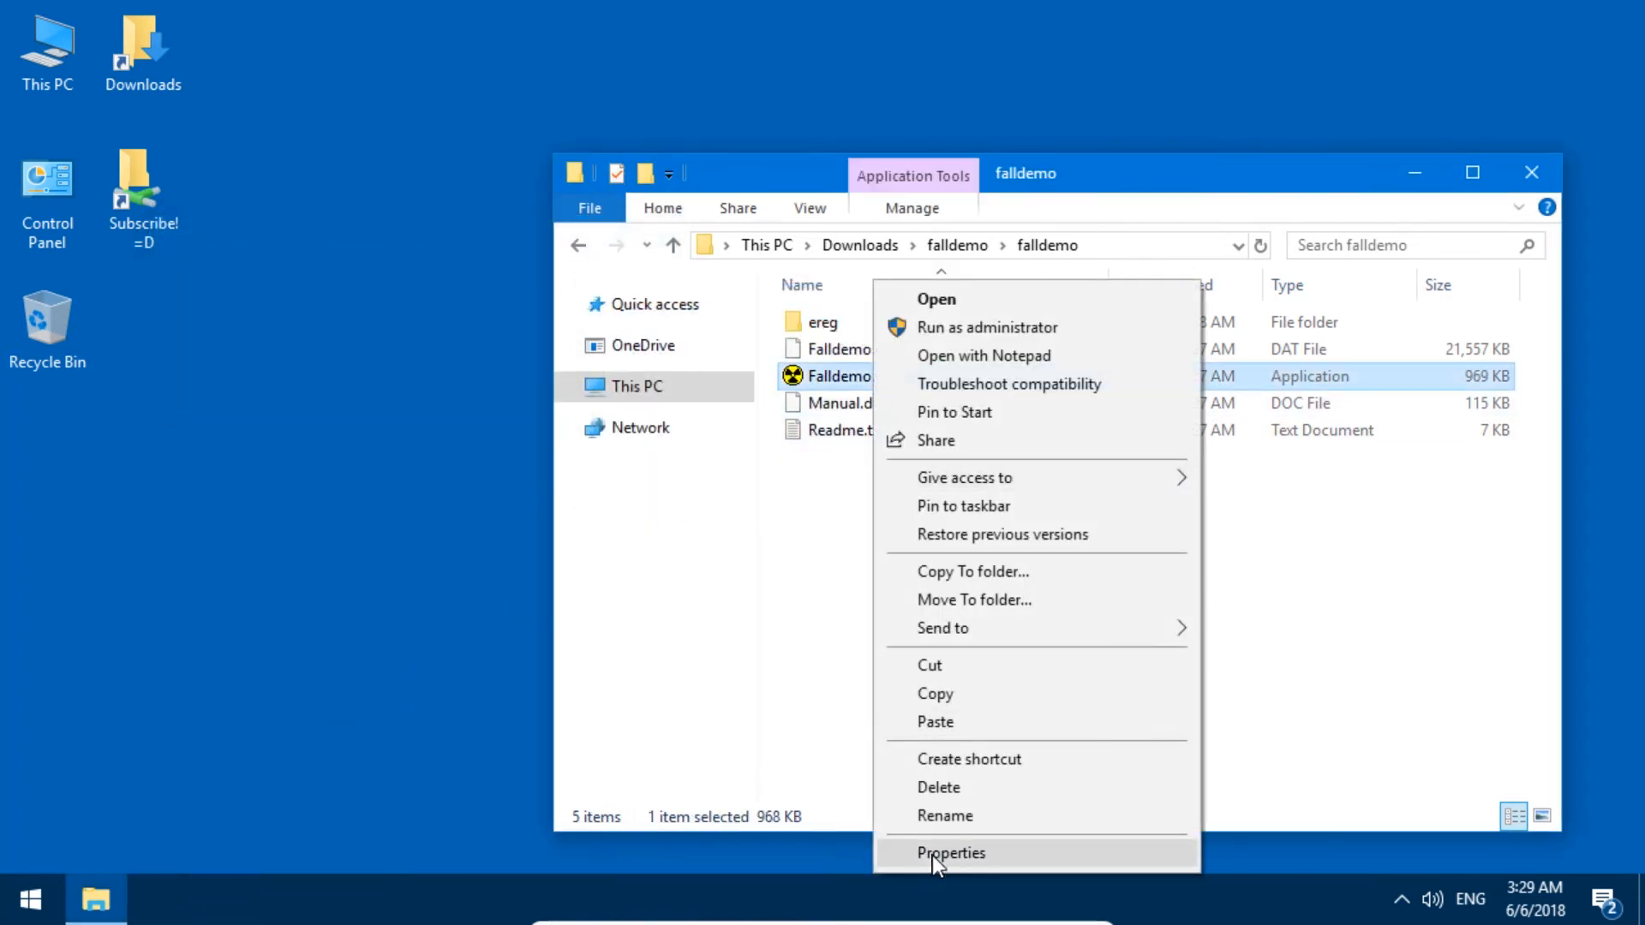
click(950, 851)
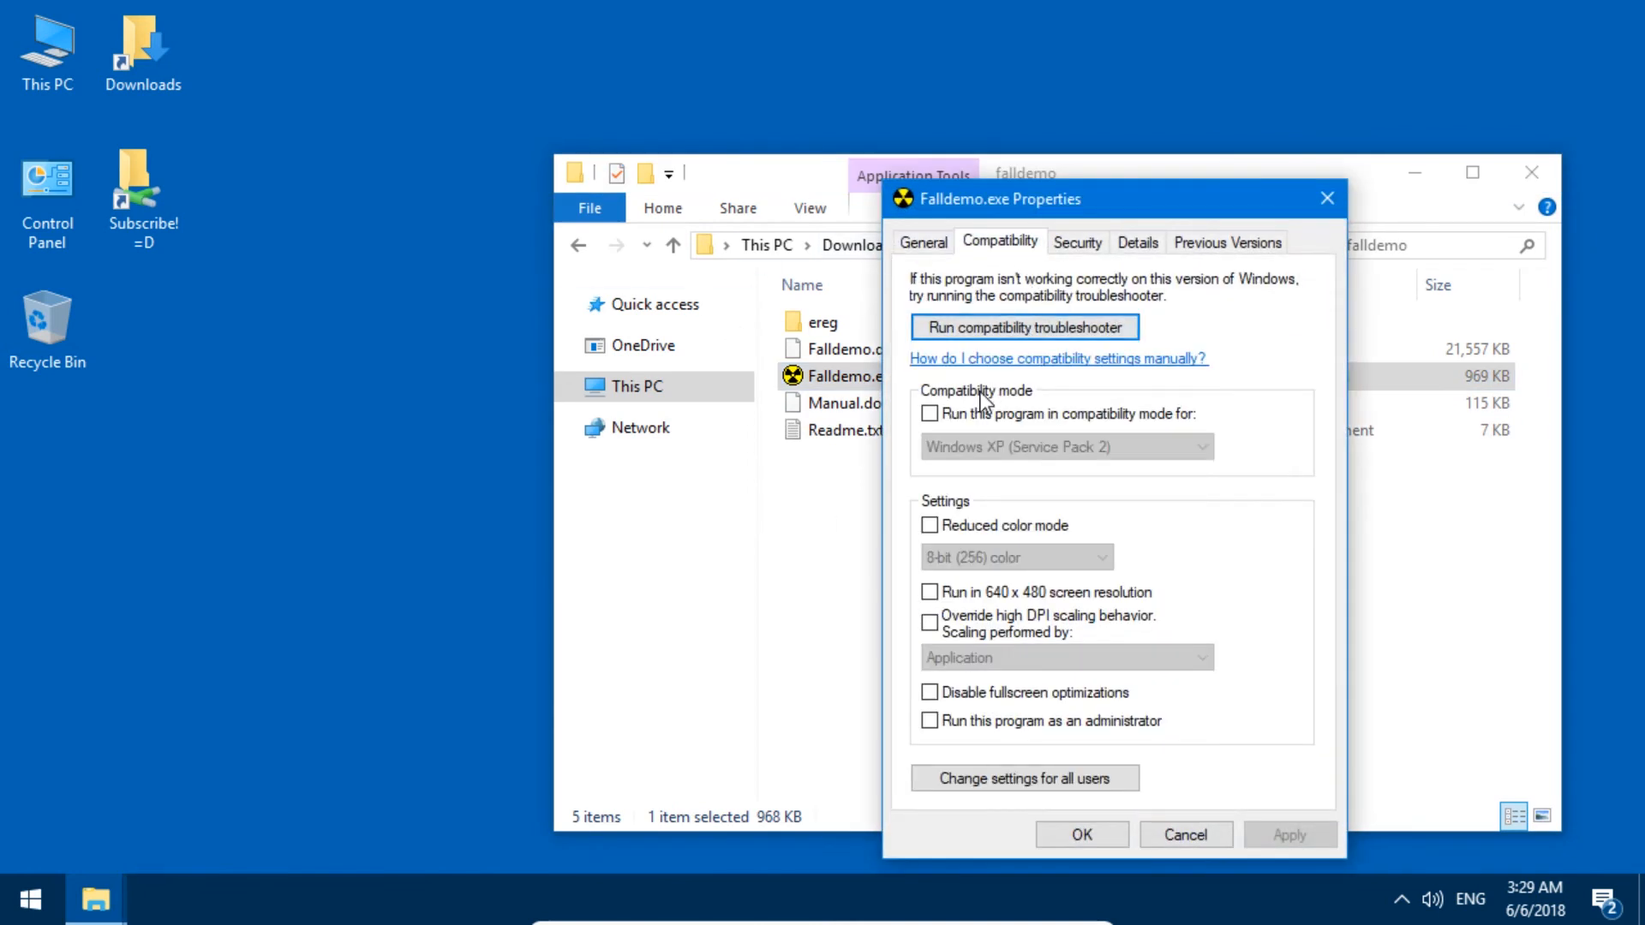
click(927, 412)
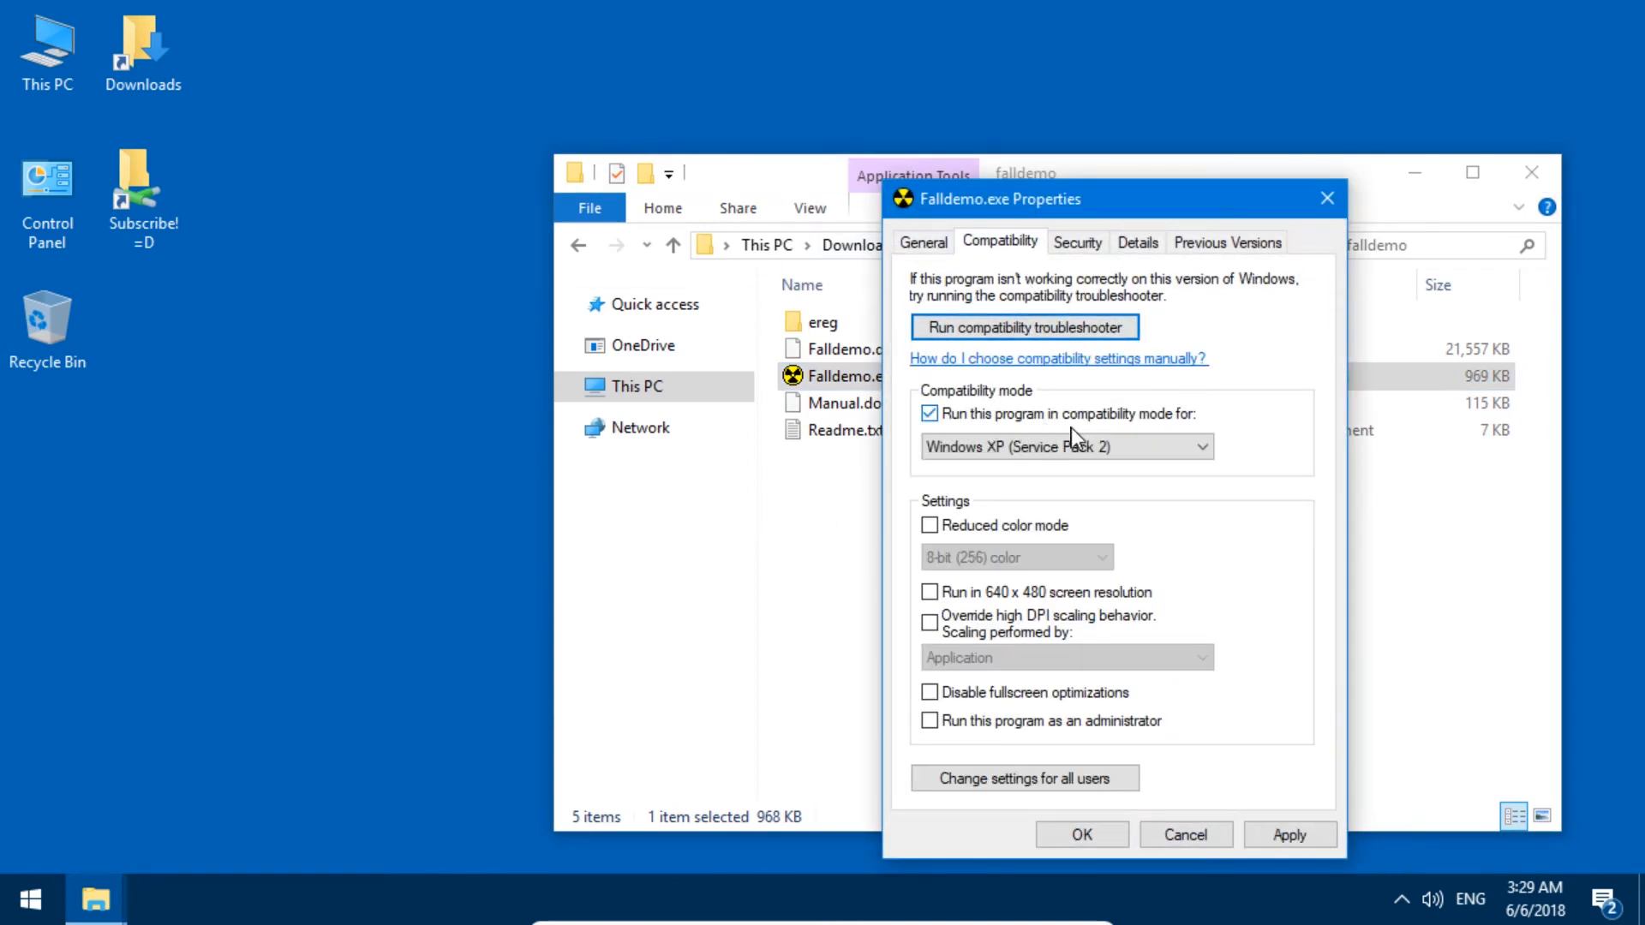
click(1065, 446)
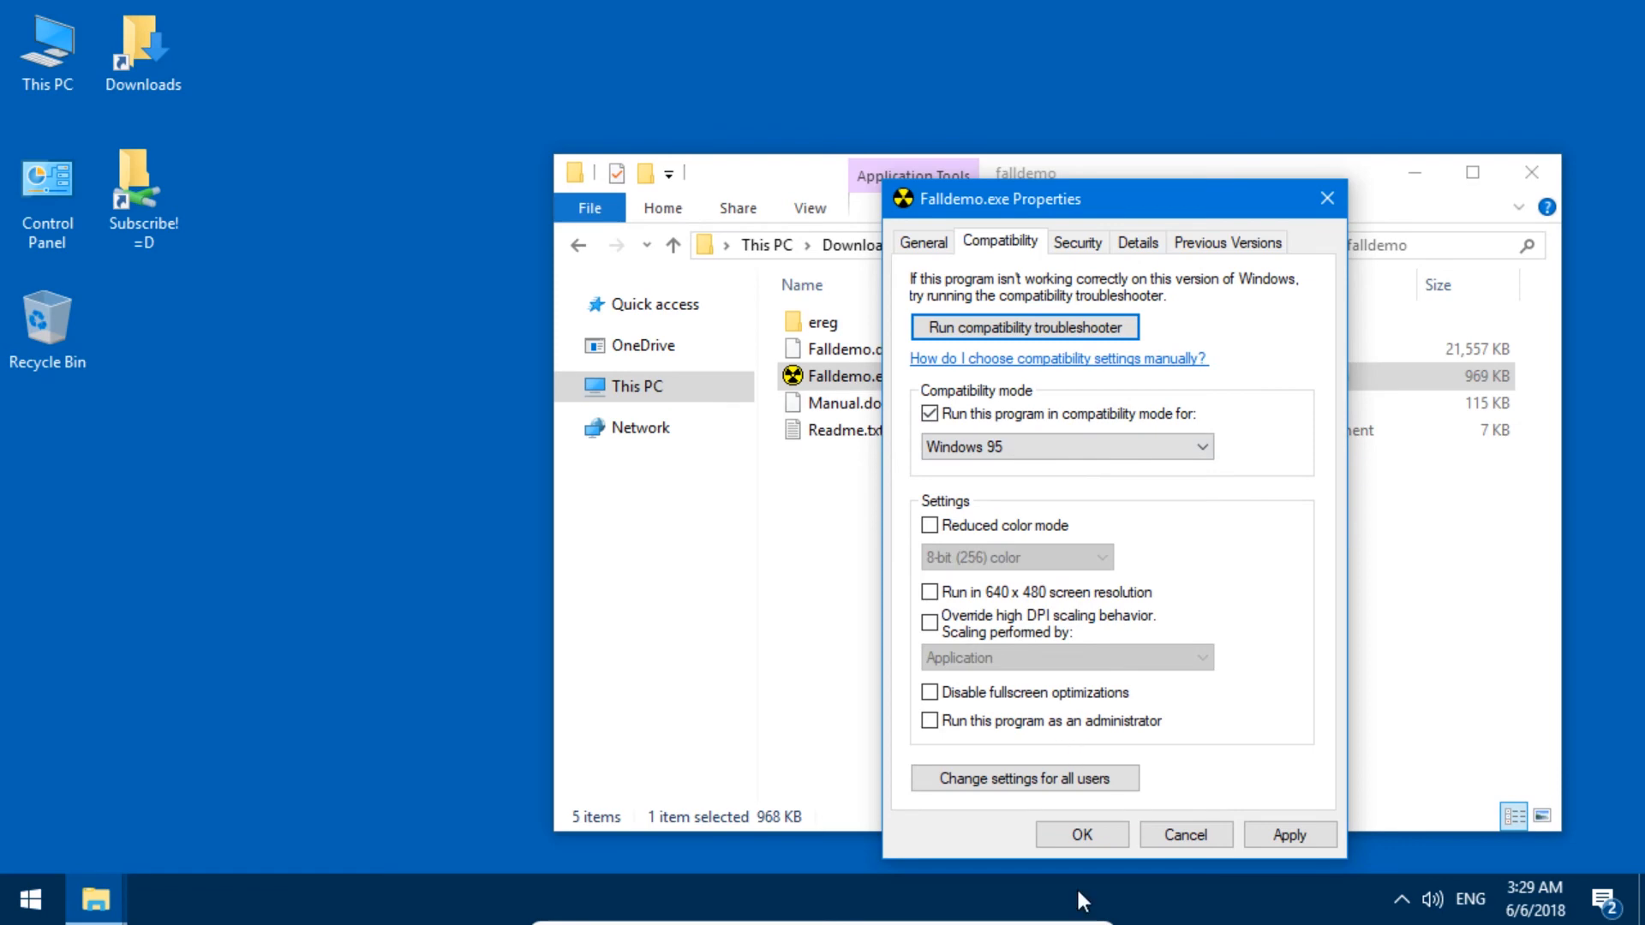
click(1081, 834)
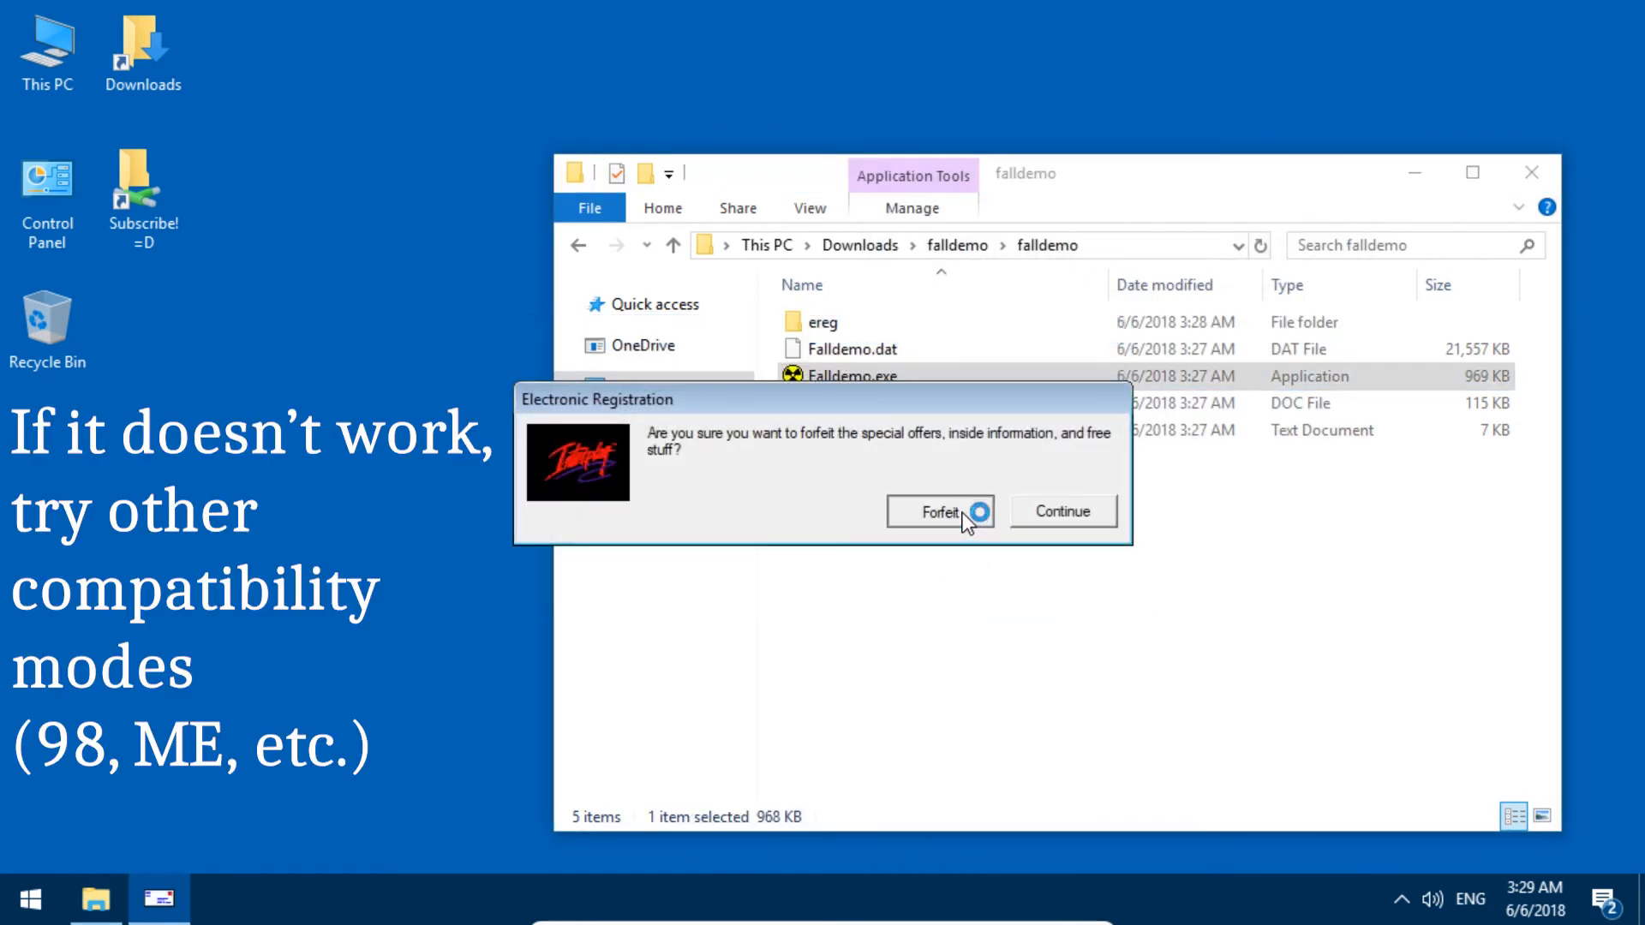
Step: Forfeit electronic registration so the Fallout demo reaches its intro screen
click(935, 511)
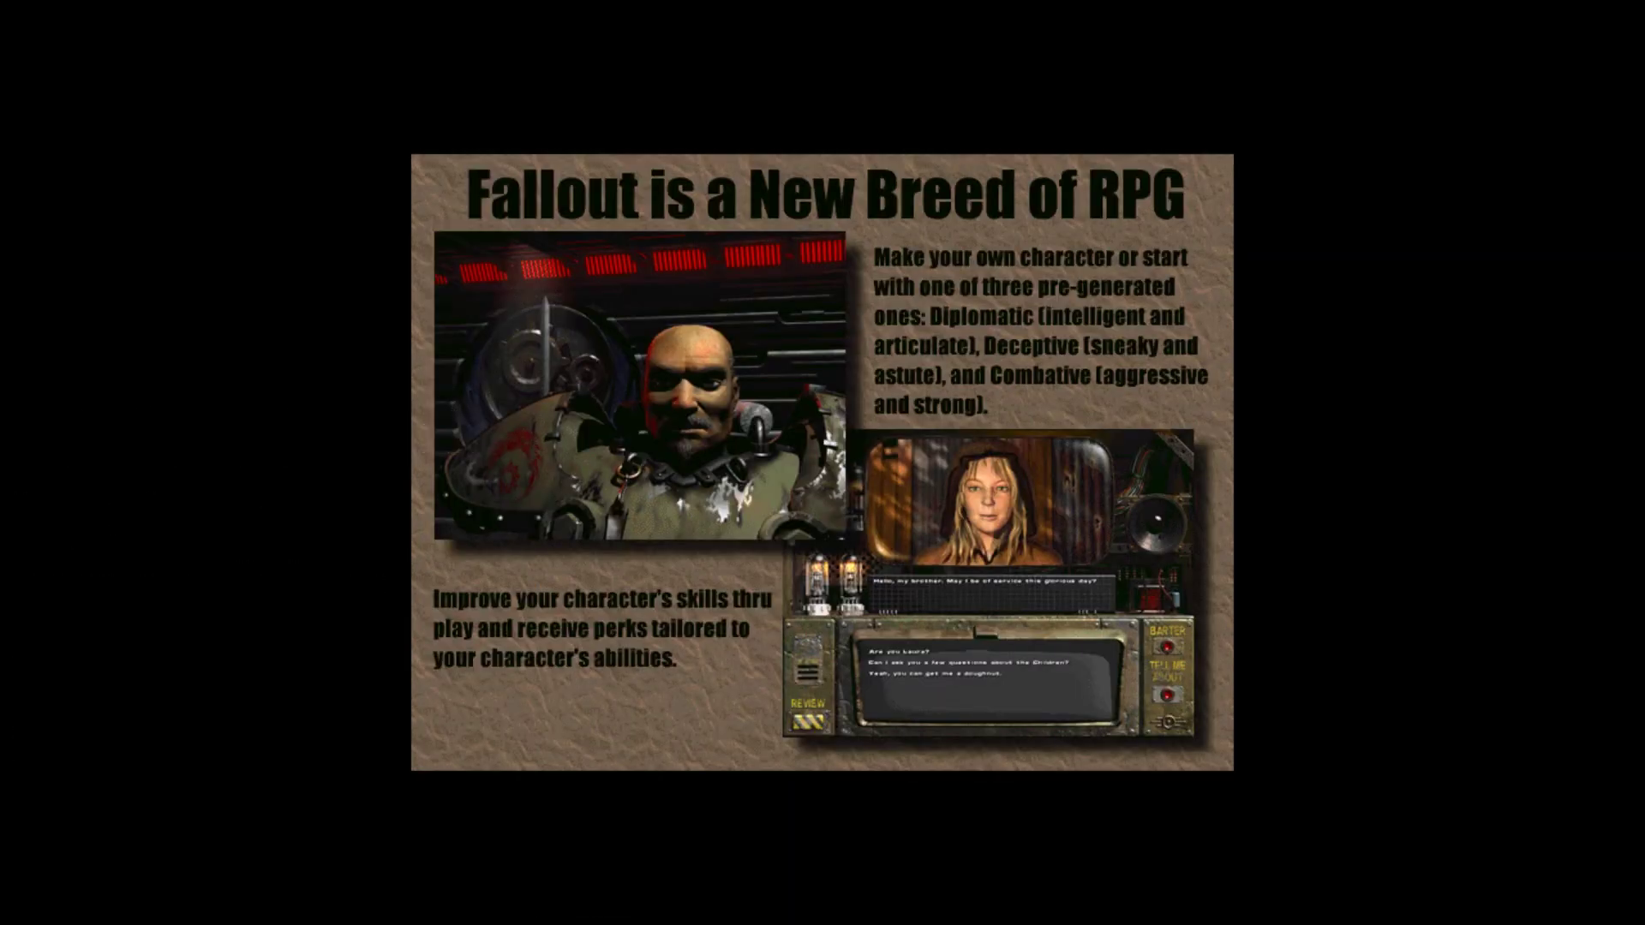